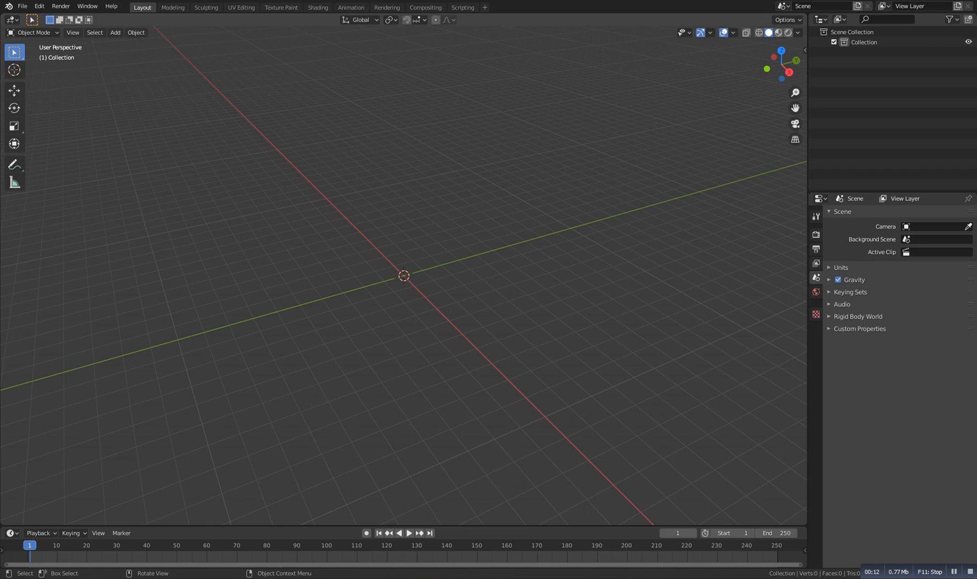
Add a cylinder mesh to the scene and adjust its settings.
{"action": "left_click", "coordinate": [115, 32]}
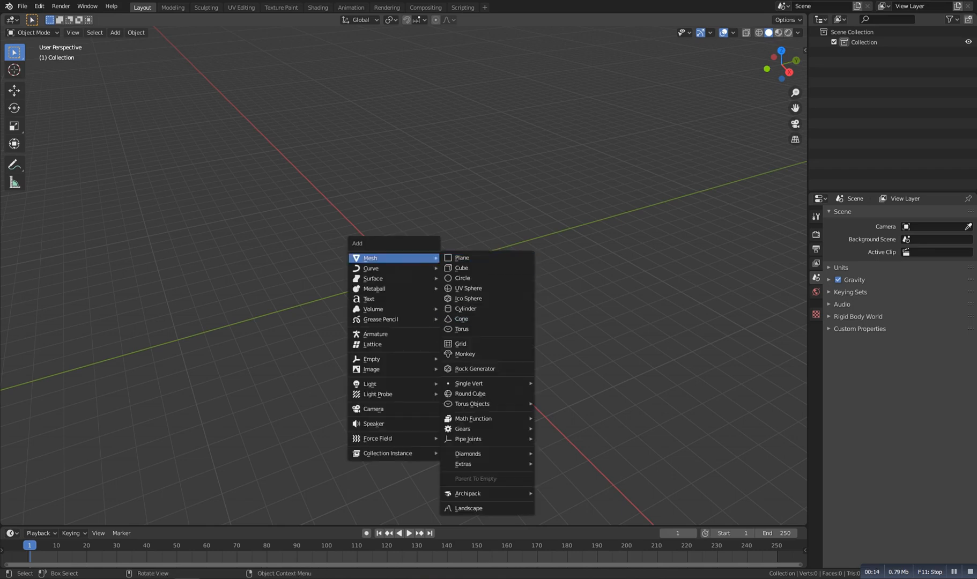
{"action": "left_click", "coordinate": [465, 308]}
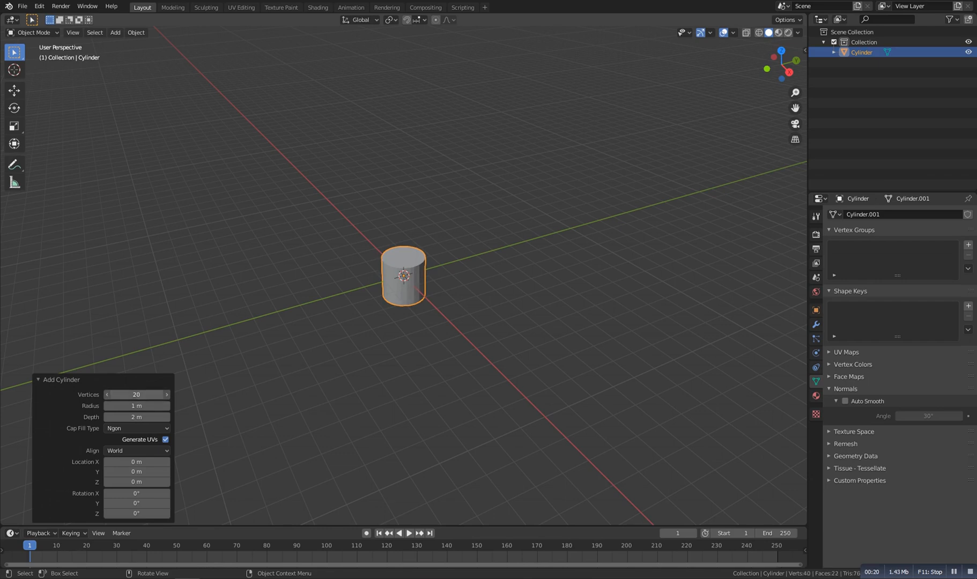
{"action": "left_click", "coordinate": [165, 395]}
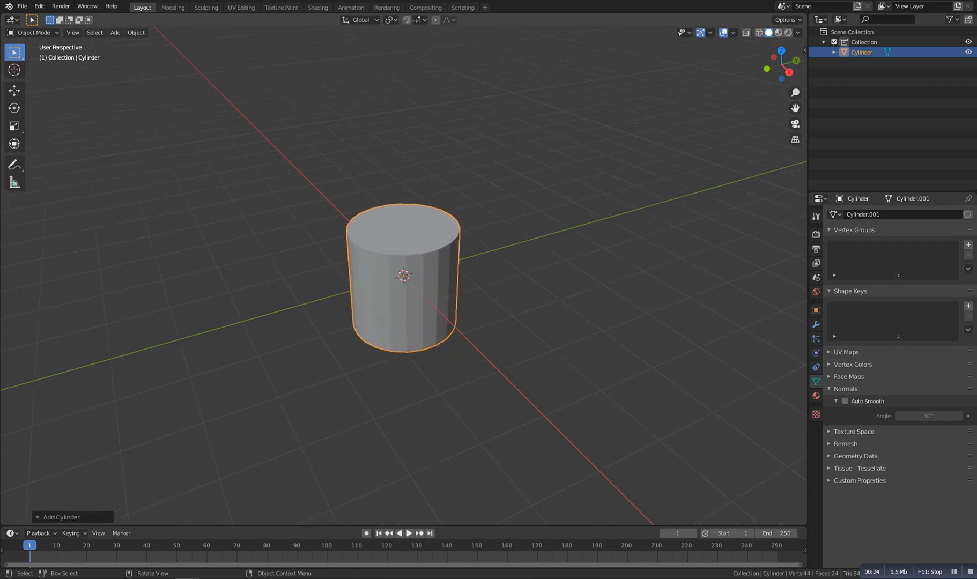
Scale the cylinder flat along Z into a disc and shade it smooth.
{"action": "key", "text": "s"}
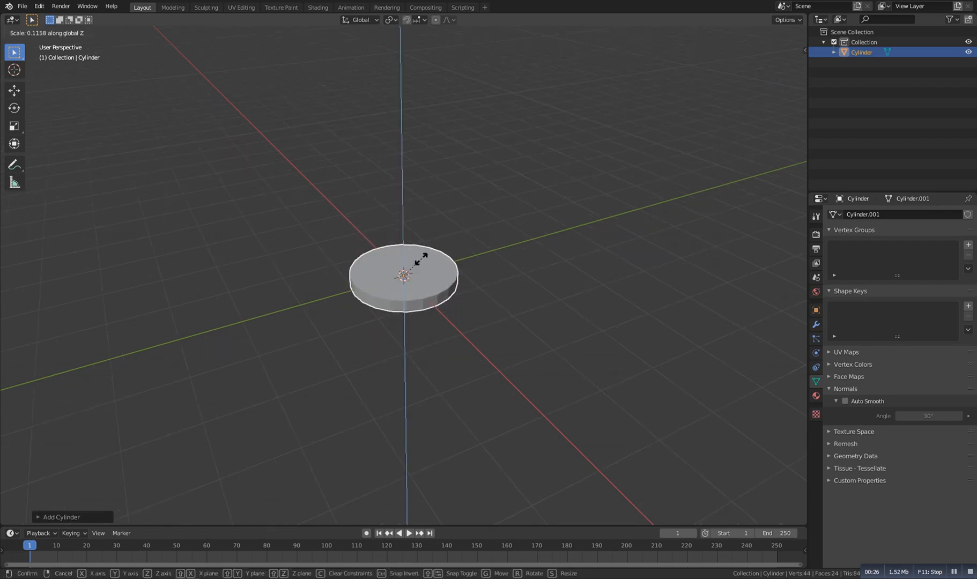
{"action": "right_click", "coordinate": [403, 275]}
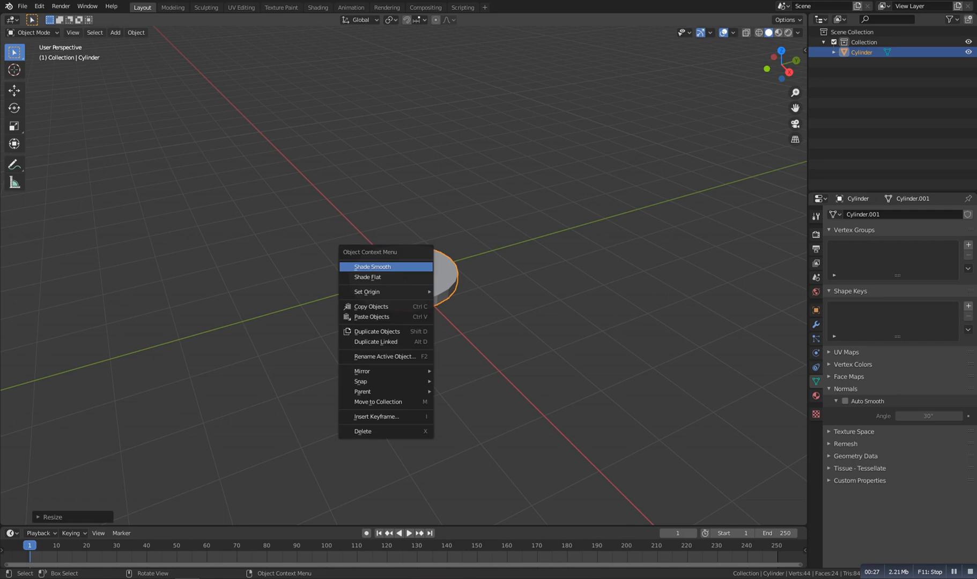
{"action": "left_click", "coordinate": [372, 267]}
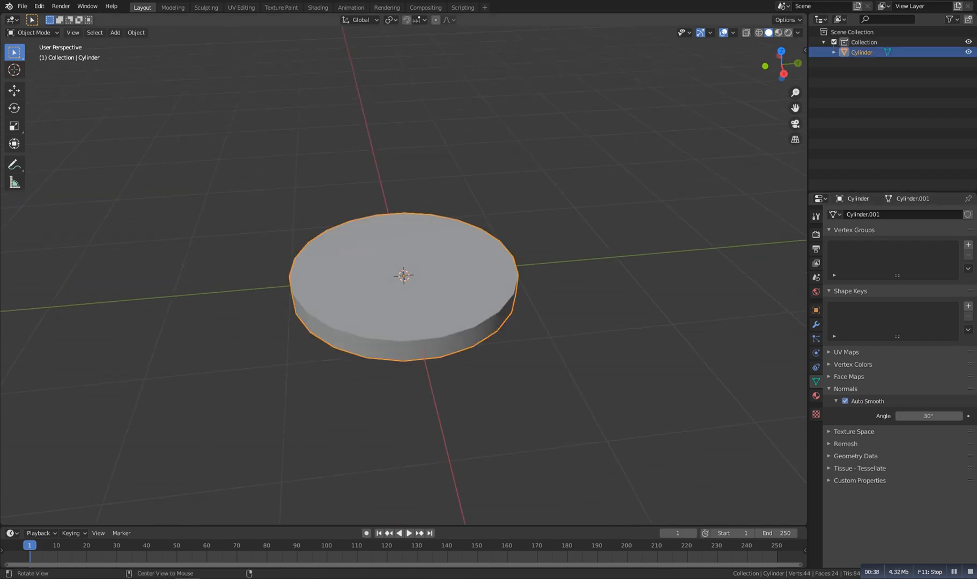
Loop-cut the coin rim, apply all transforms in UV Editing, and return to Layout.
{"action": "key", "text": "Tab"}
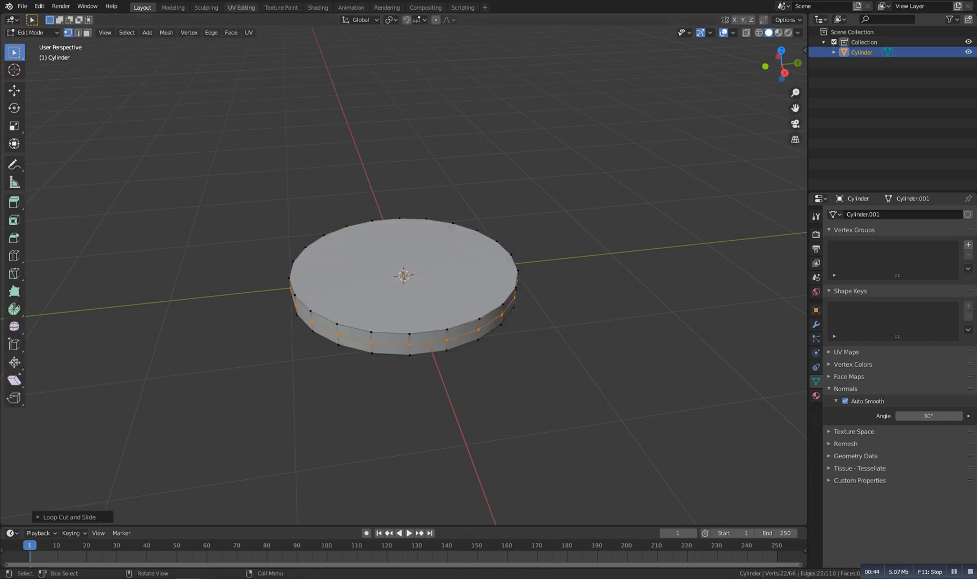
{"action": "left_click", "coordinate": [240, 7]}
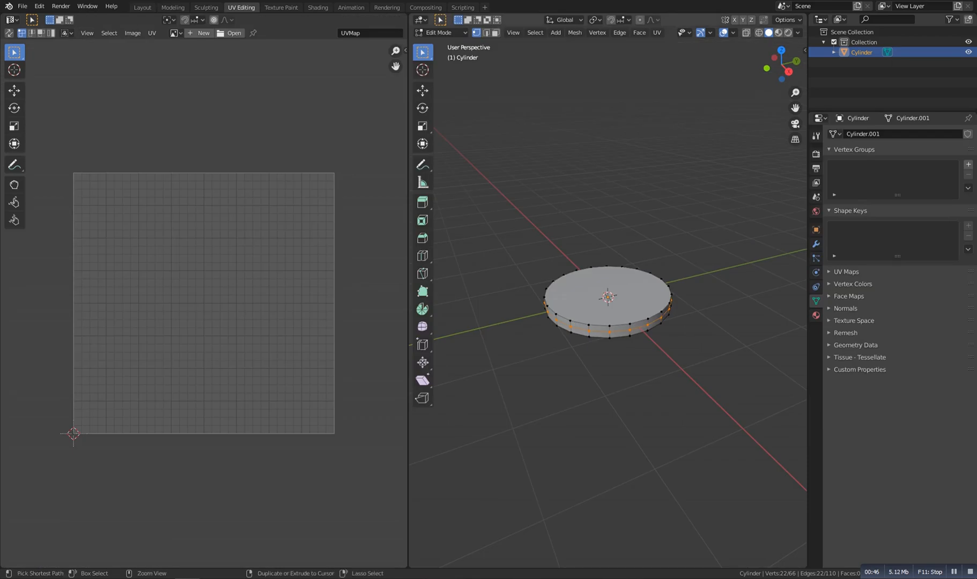
{"action": "key", "text": "Tab"}
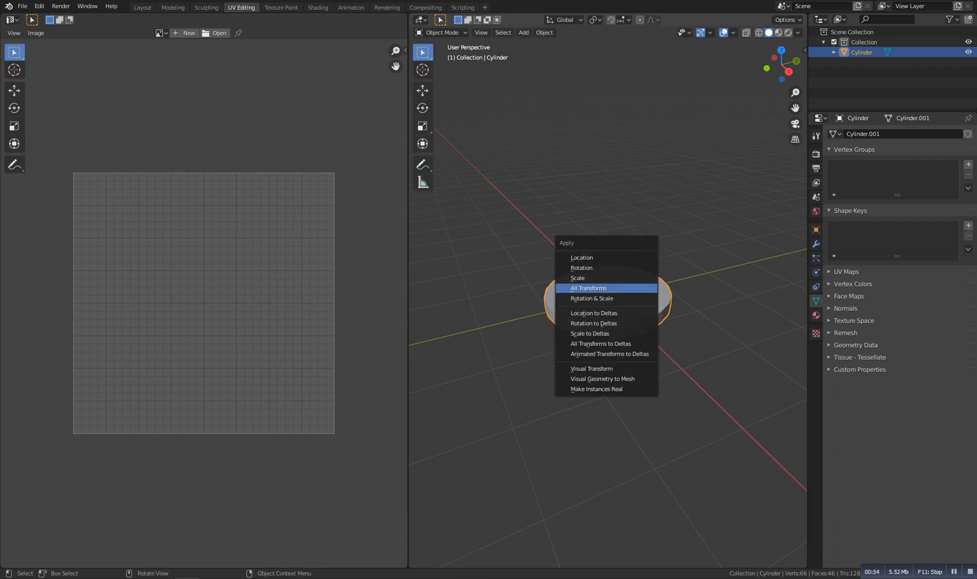
{"action": "left_click", "coordinate": [588, 288]}
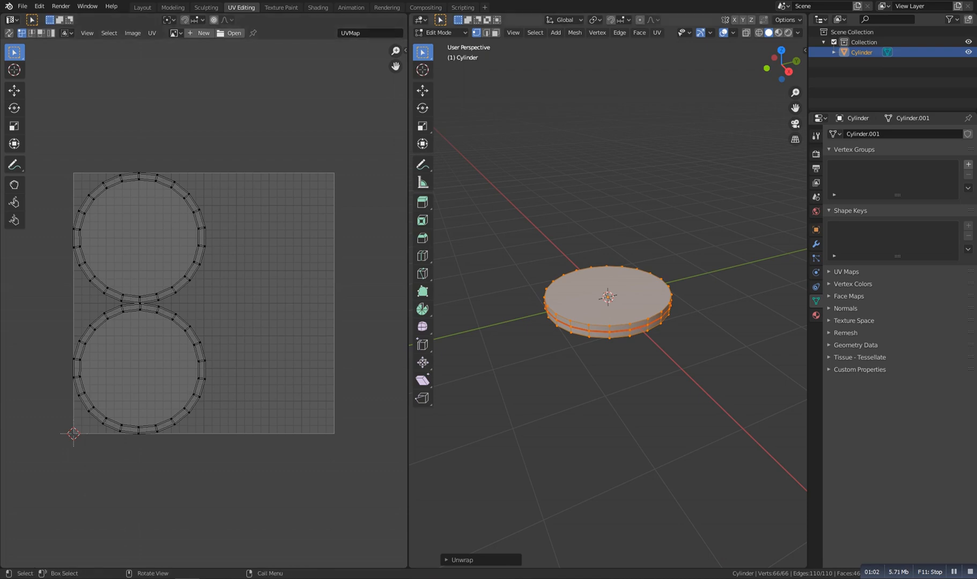
{"action": "left_click", "coordinate": [141, 7]}
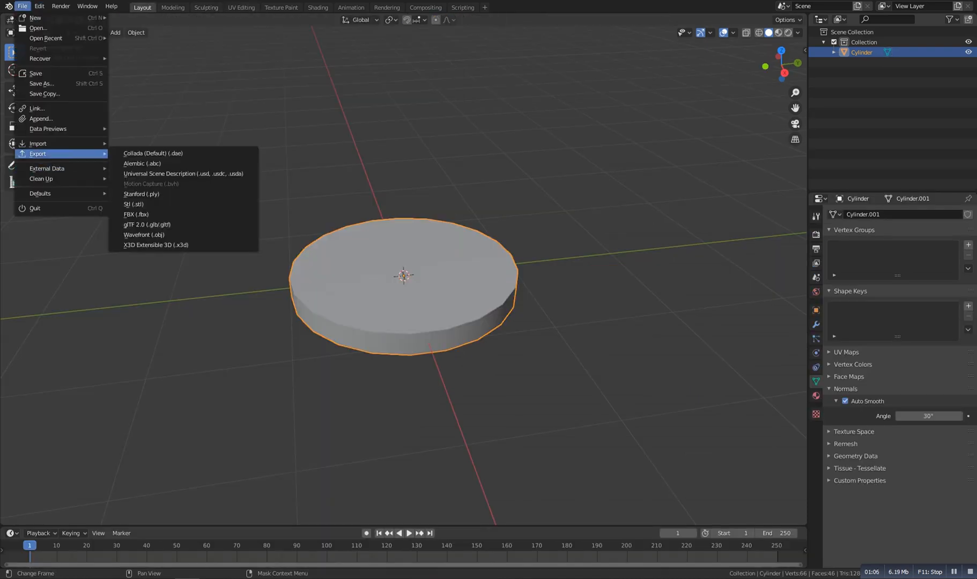
Export the coin as Wavefront OBJ 'Coin w.obj' with Selection Only enabled.
{"action": "left_click", "coordinate": [143, 236]}
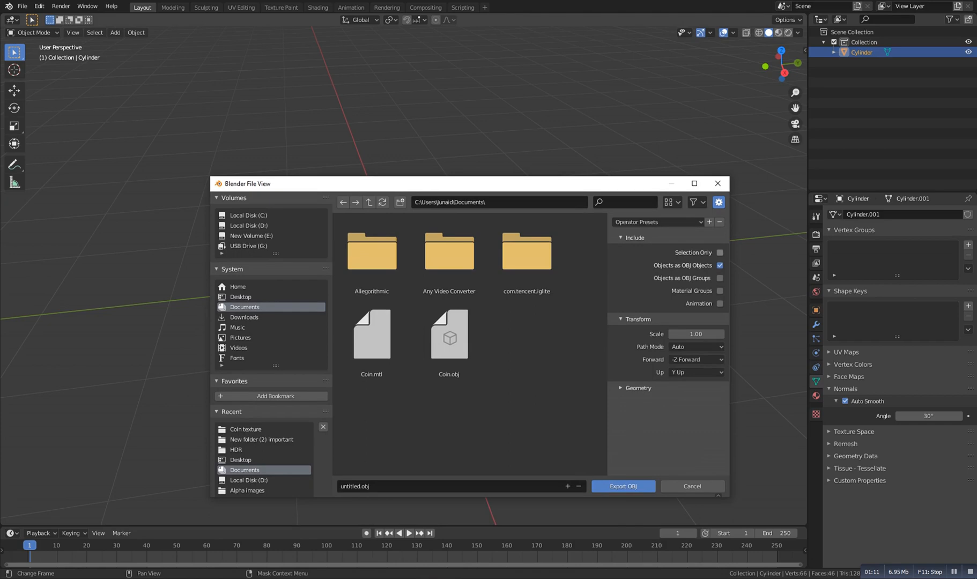
{"action": "left_click", "coordinate": [719, 253]}
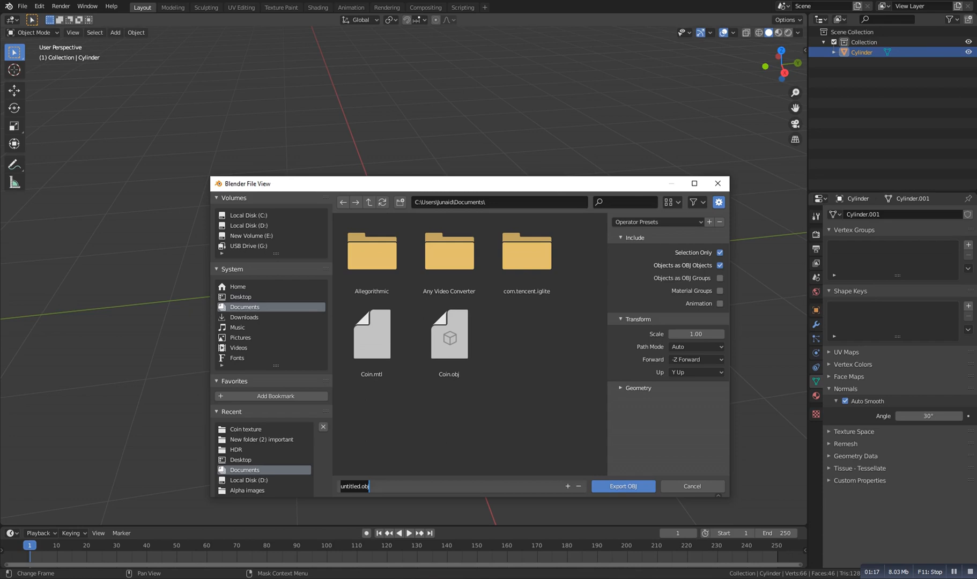
{"action": "type", "text": "Coin"}
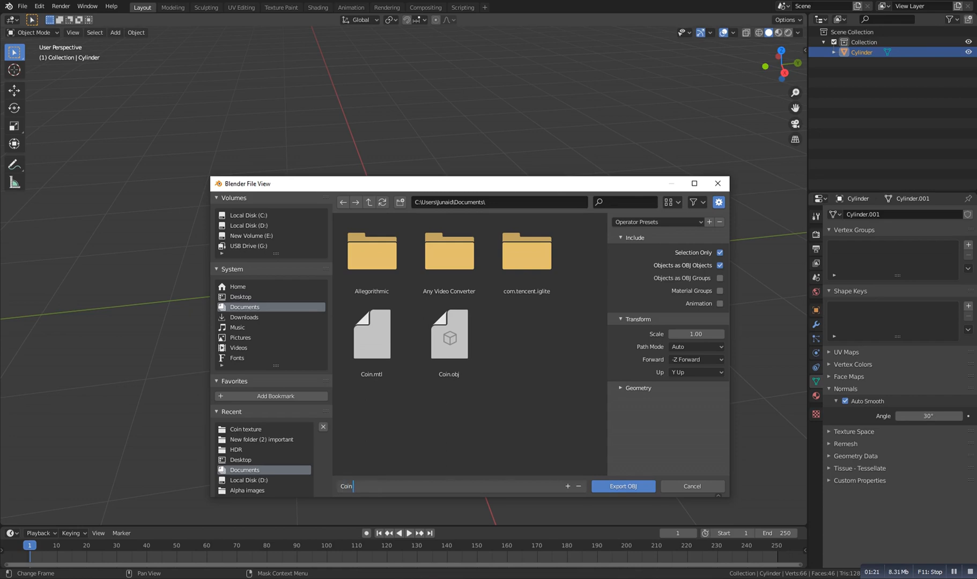
{"action": "type", "text": "w.obj"}
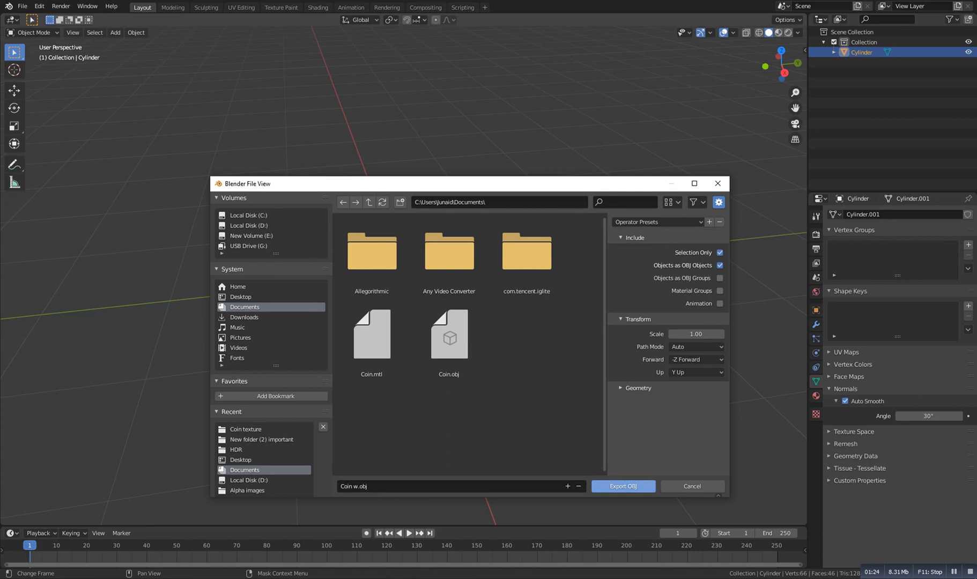
{"action": "left_click", "coordinate": [622, 486]}
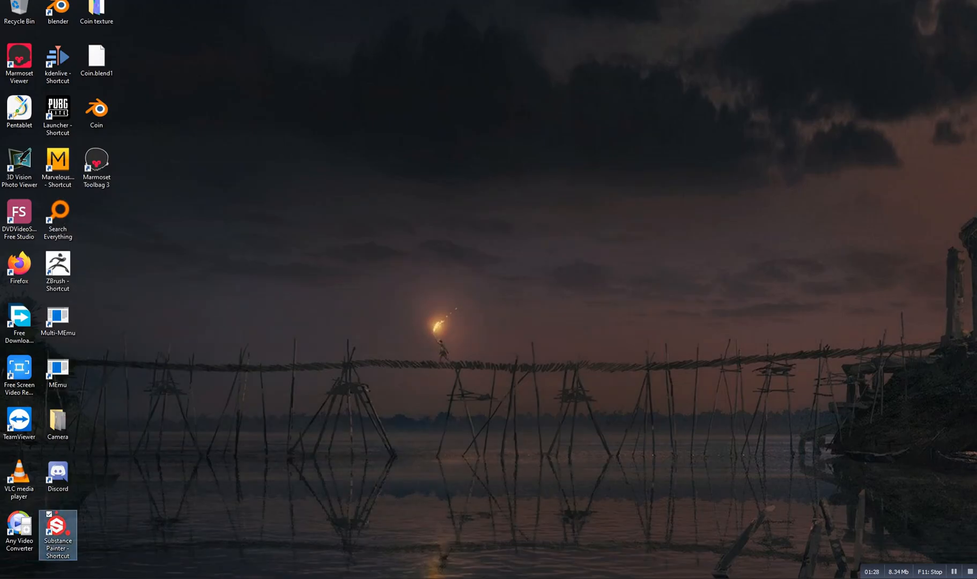
Launch Substance Painter and create a new project using the Coin w mesh.
{"action": "double_click", "coordinate": [57, 533]}
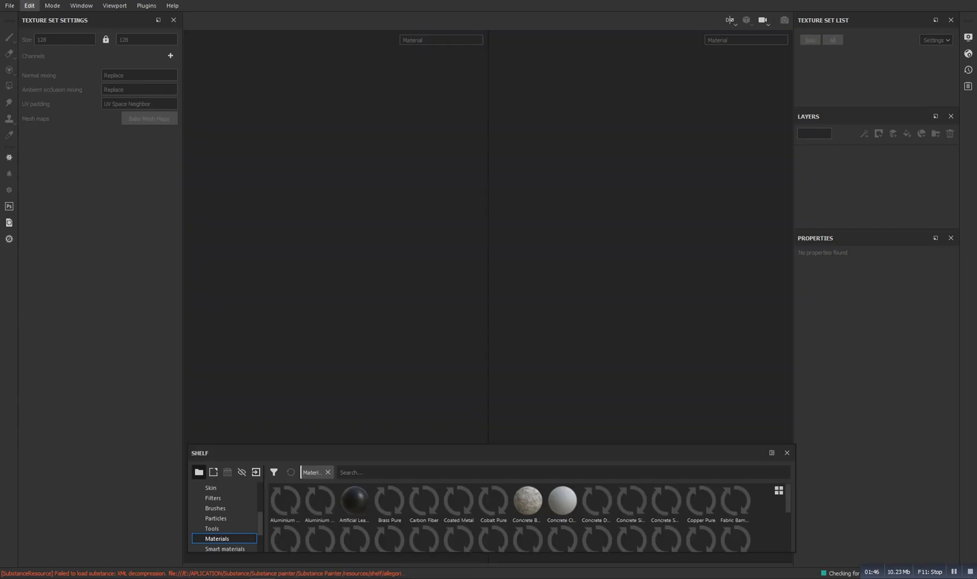
{"action": "left_click", "coordinate": [9, 5]}
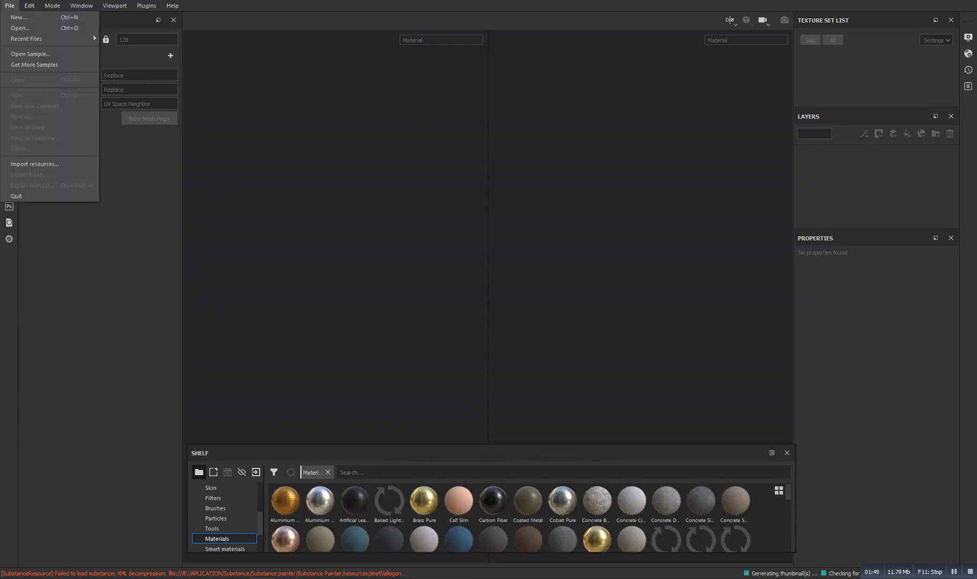
{"action": "left_click", "coordinate": [18, 17]}
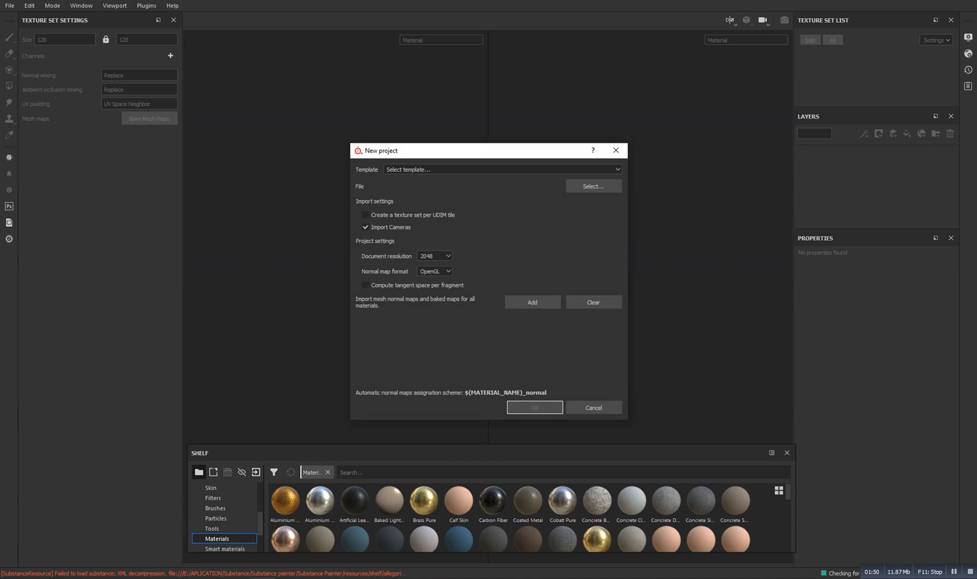
{"action": "left_click", "coordinate": [592, 186]}
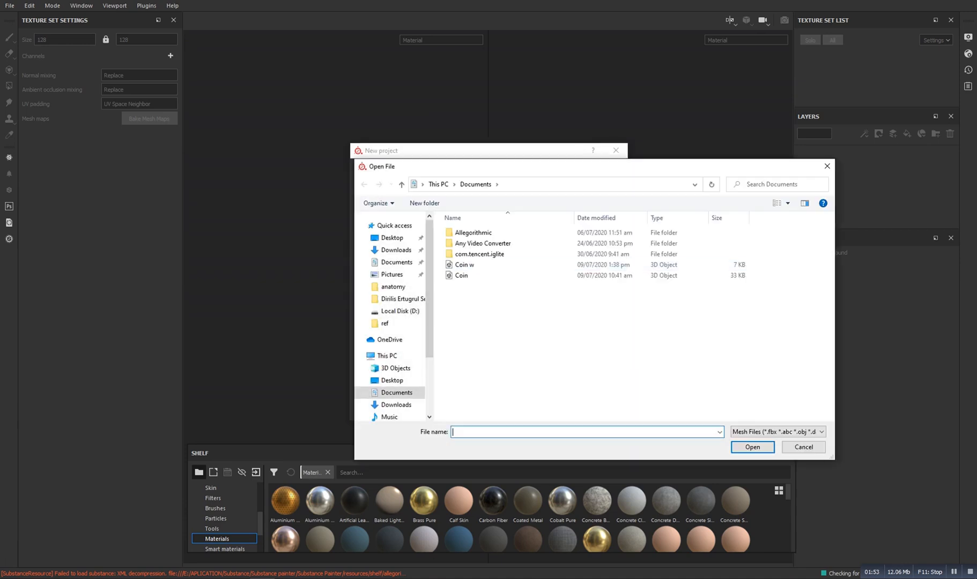
{"action": "left_click", "coordinate": [464, 264]}
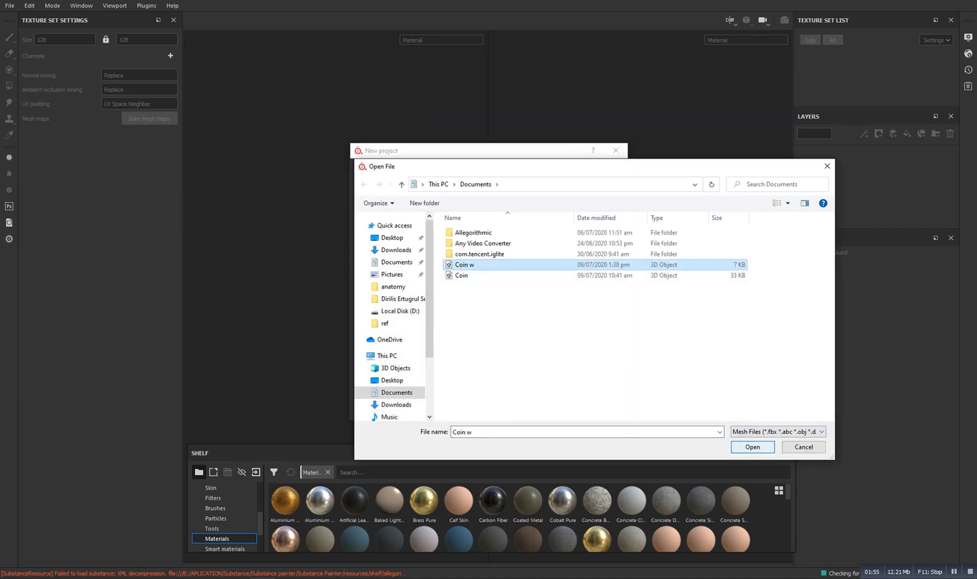
{"action": "left_click", "coordinate": [751, 447]}
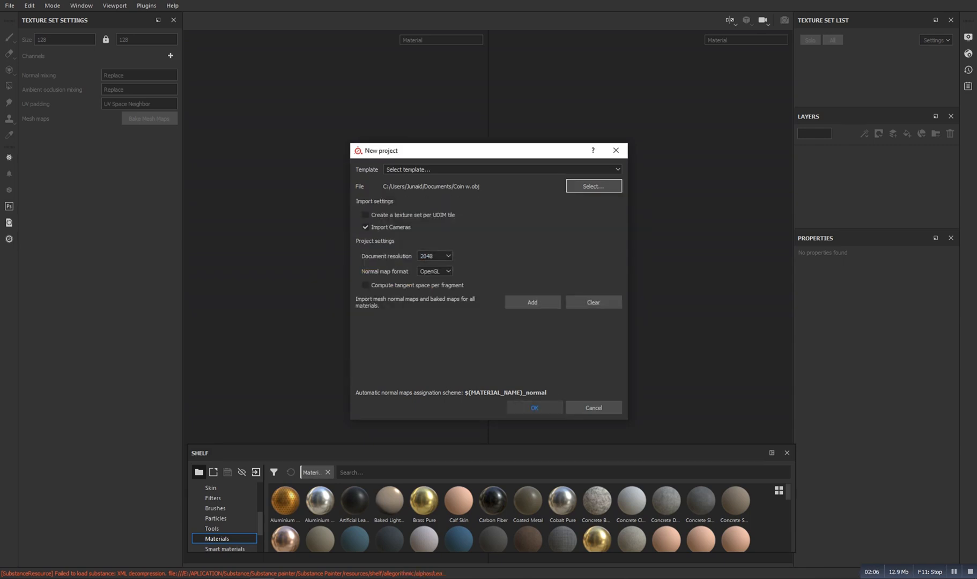
{"action": "left_click", "coordinate": [533, 407]}
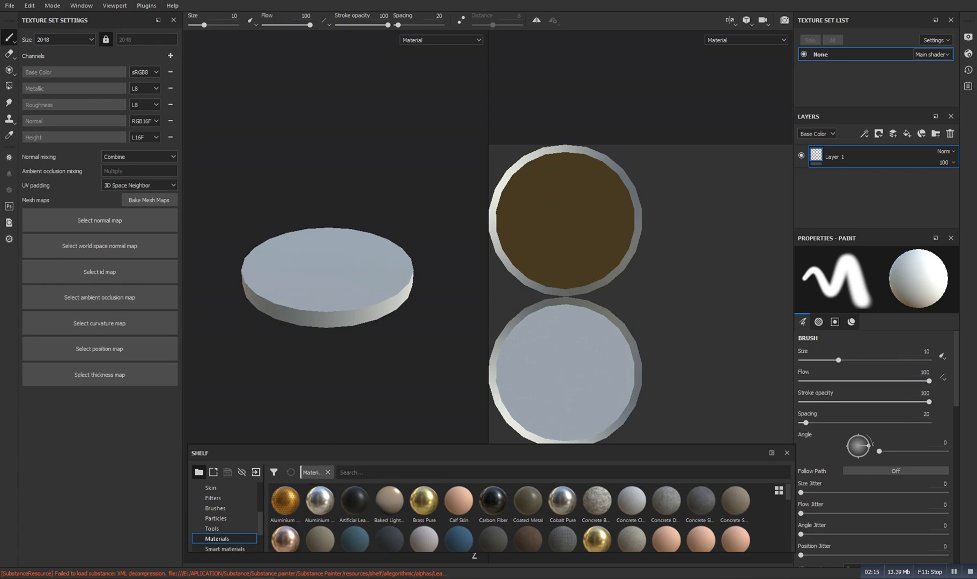
Delete Layer 1, apply the Bronze Armor smart material, then delete its layer.
{"action": "left_click", "coordinate": [224, 539]}
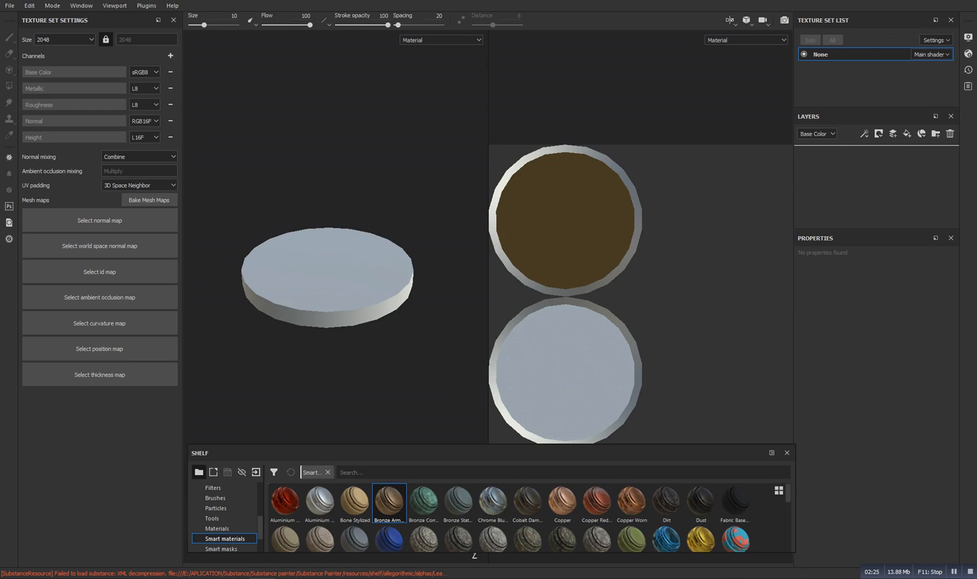
{"action": "double_click", "coordinate": [388, 502]}
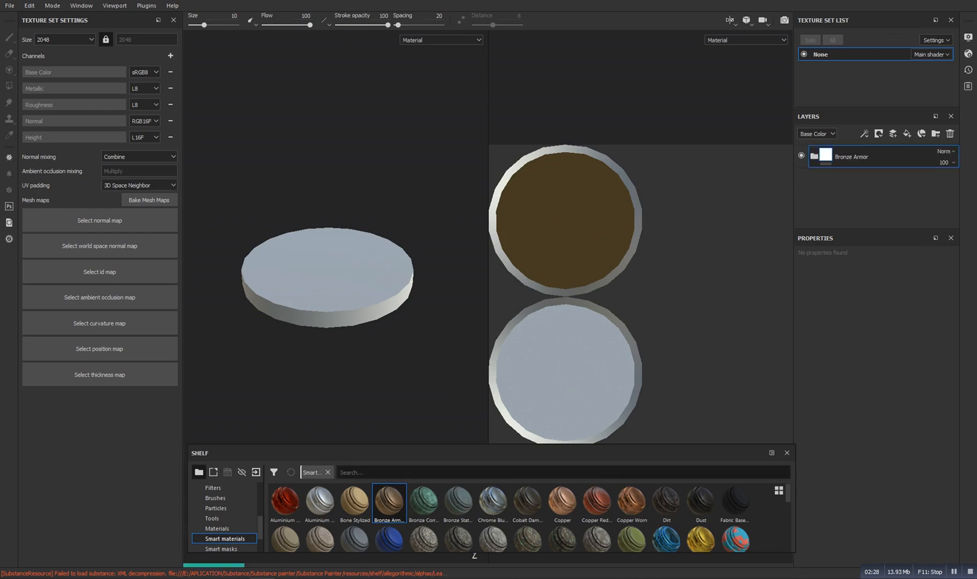
{"action": "double_click", "coordinate": [388, 503]}
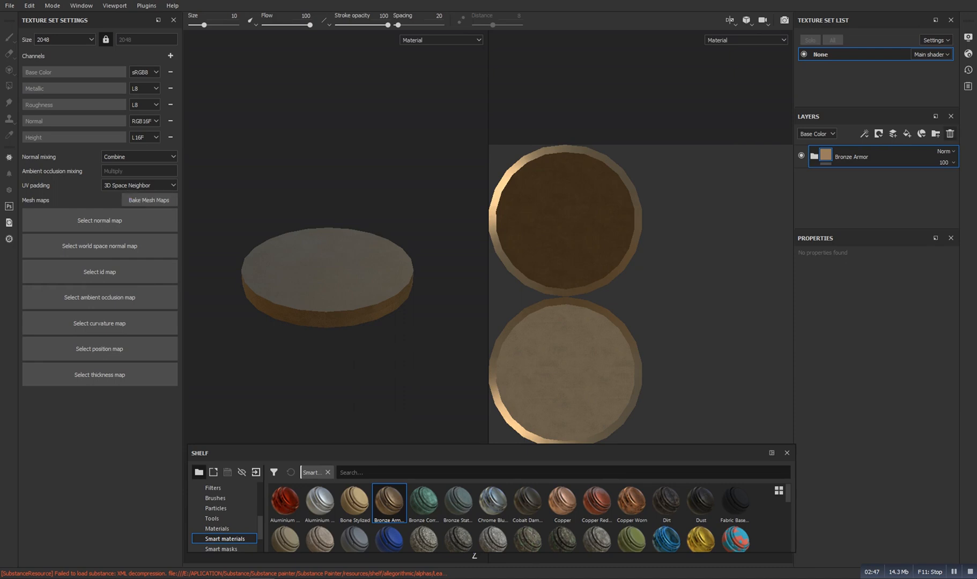
{"action": "left_click", "coordinate": [950, 134]}
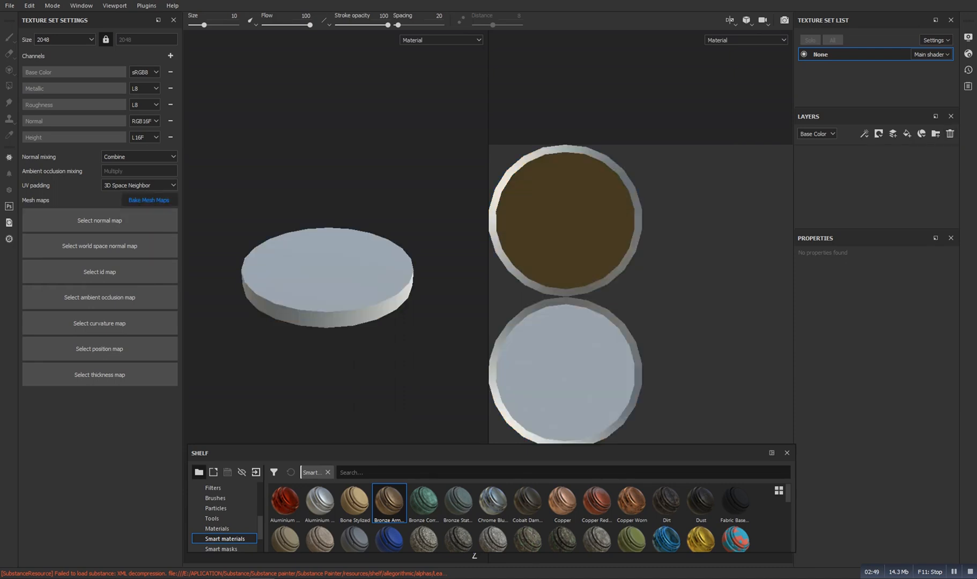
Bake the coin's mesh maps with the output size set to 2048.
{"action": "left_click", "coordinate": [149, 202]}
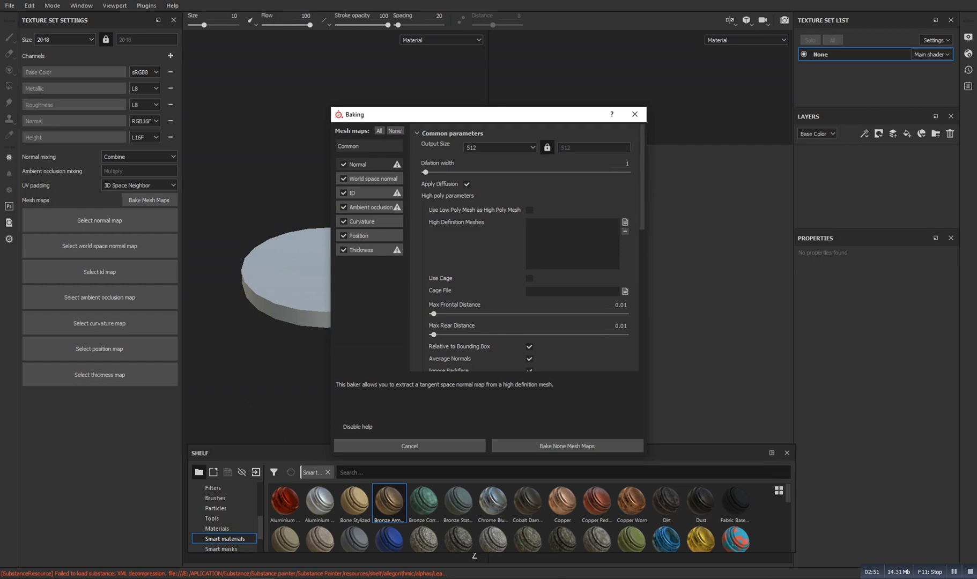
{"action": "mouse_move", "coordinate": [408, 445]}
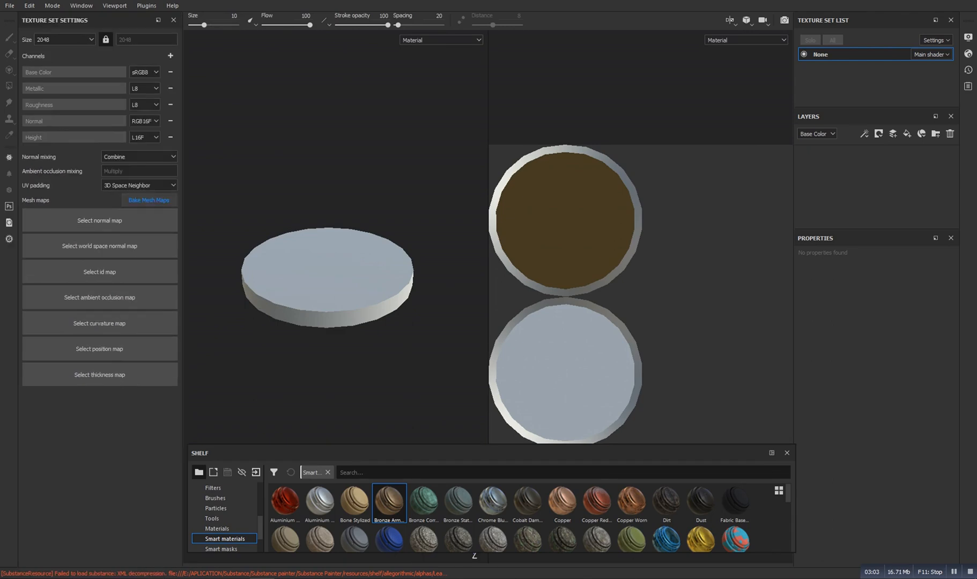
{"action": "left_click", "coordinate": [149, 200]}
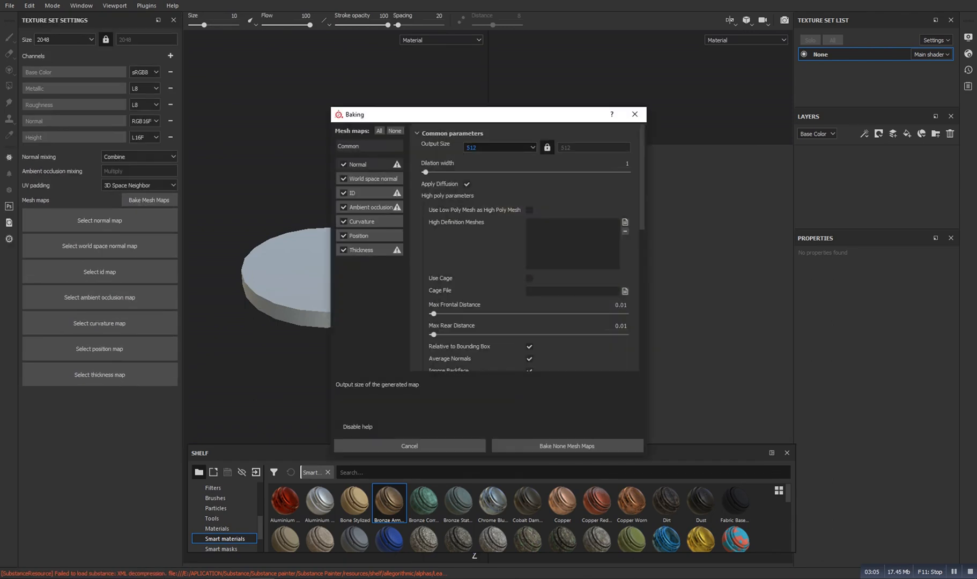
{"action": "left_click", "coordinate": [497, 147]}
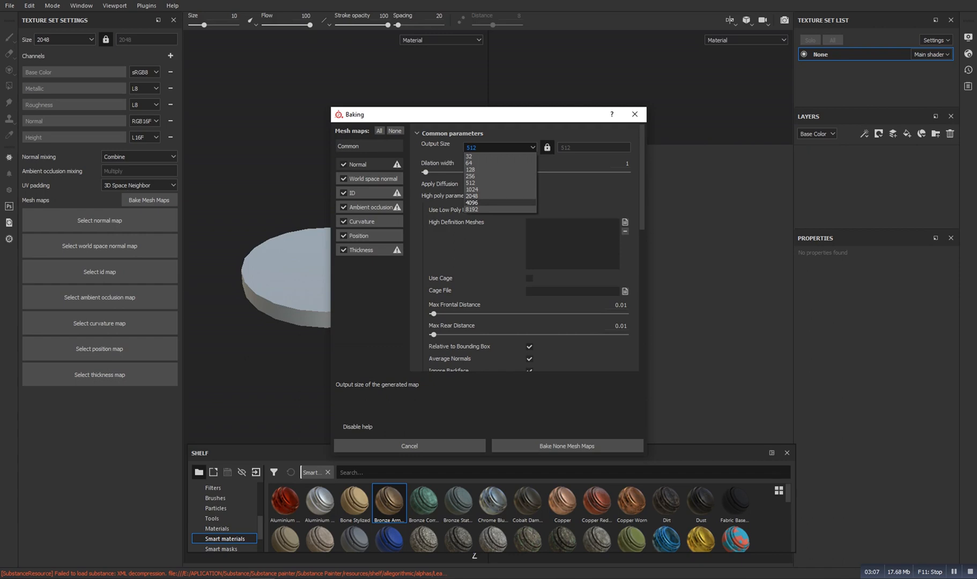
{"action": "left_click", "coordinate": [472, 196]}
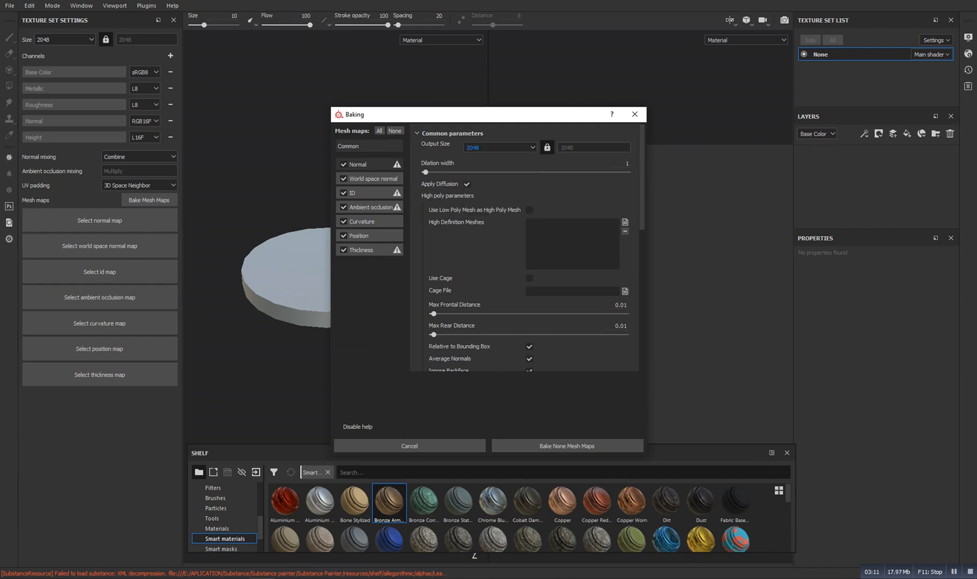
{"action": "left_click", "coordinate": [565, 445]}
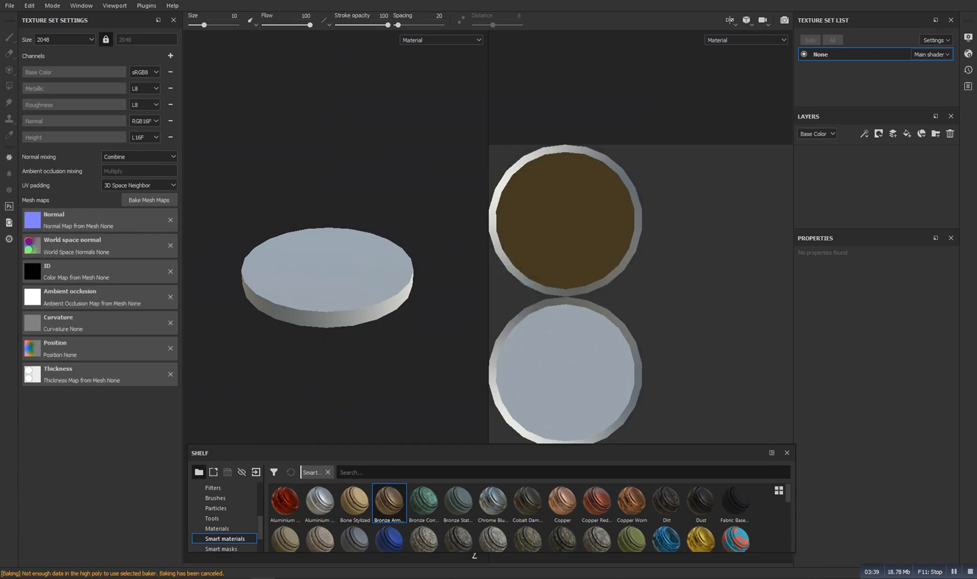
{"action": "mouse_move", "coordinate": [388, 501]}
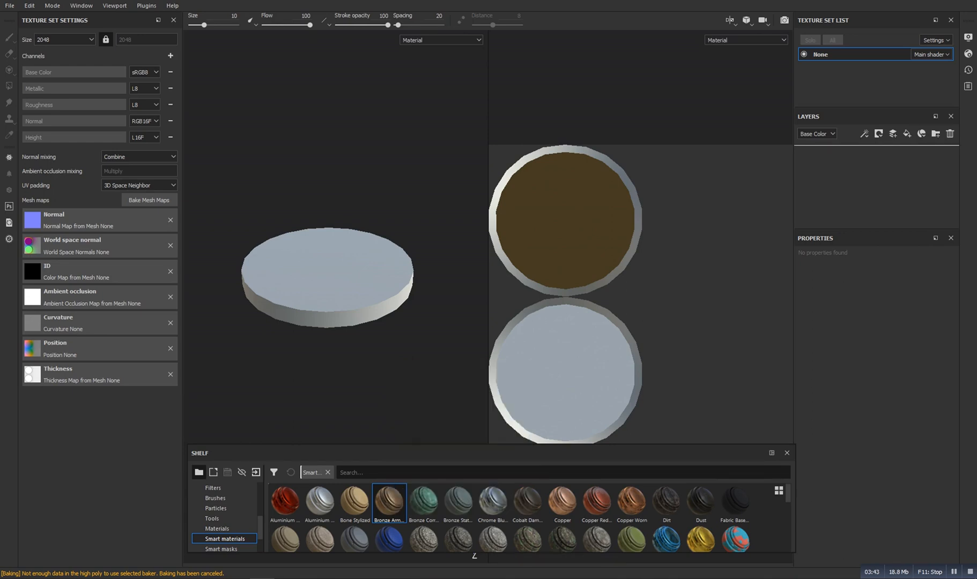
Apply Bronze Armor to the coin, expand its folder and select the Sharpen layer.
{"action": "double_click", "coordinate": [388, 499]}
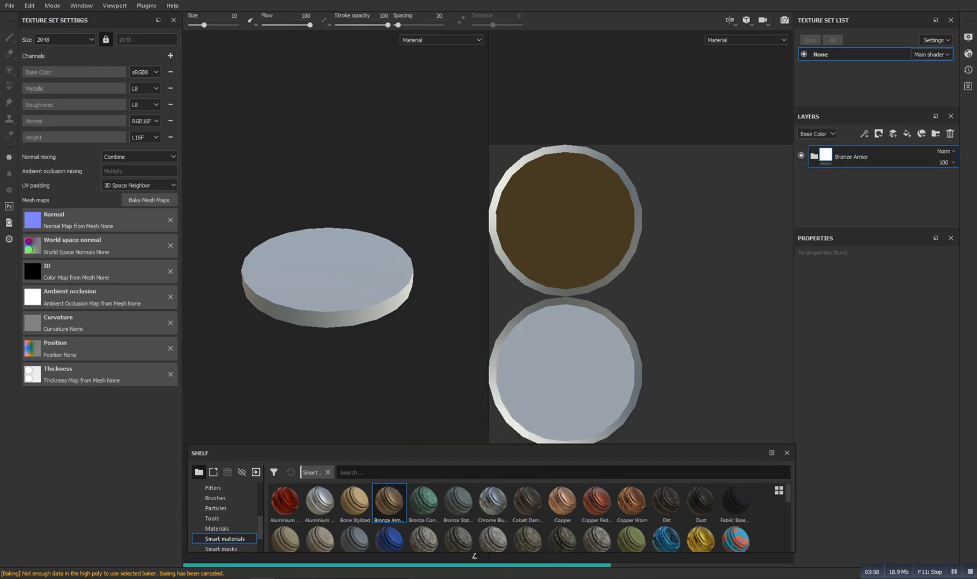
{"action": "double_click", "coordinate": [389, 501]}
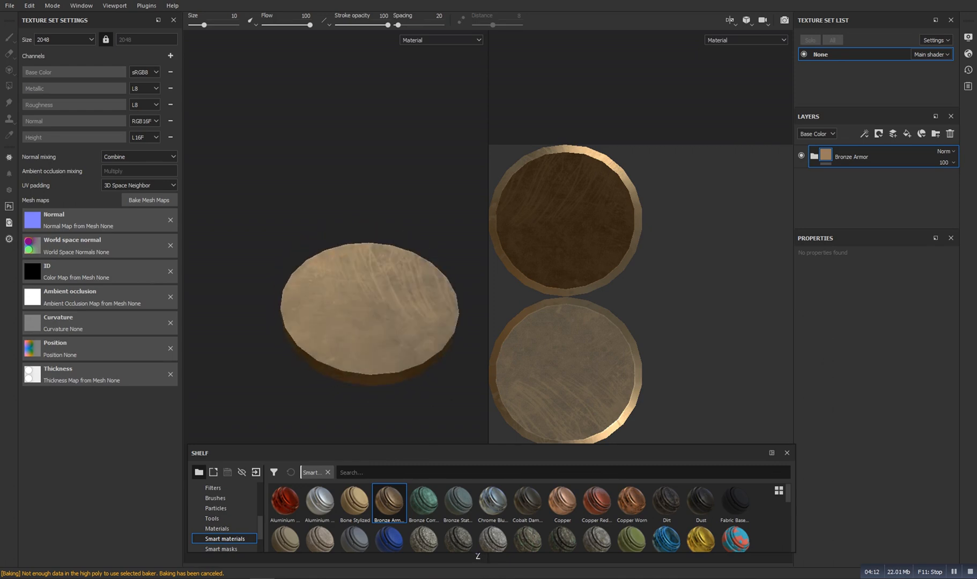
{"action": "left_click", "coordinate": [804, 157]}
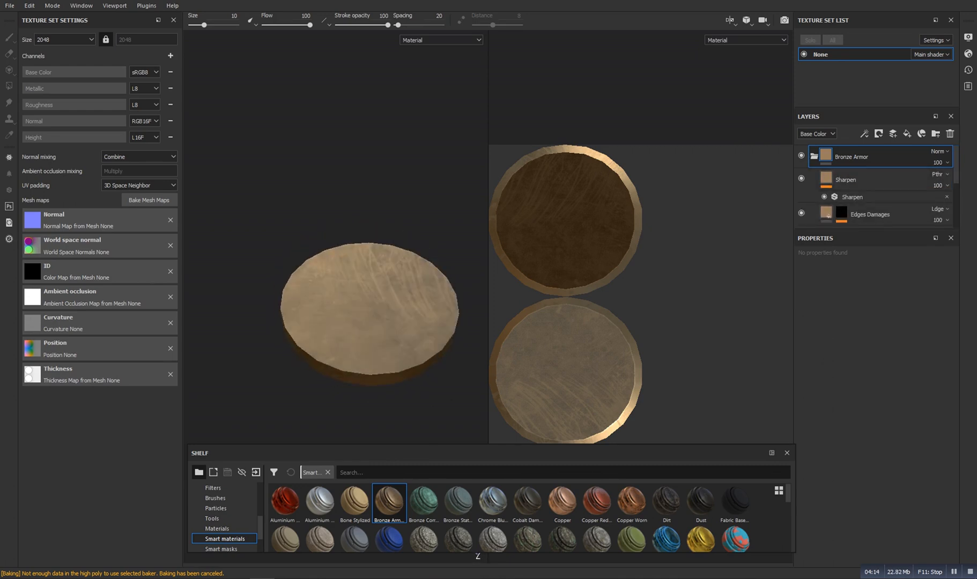
{"action": "left_click", "coordinate": [846, 180]}
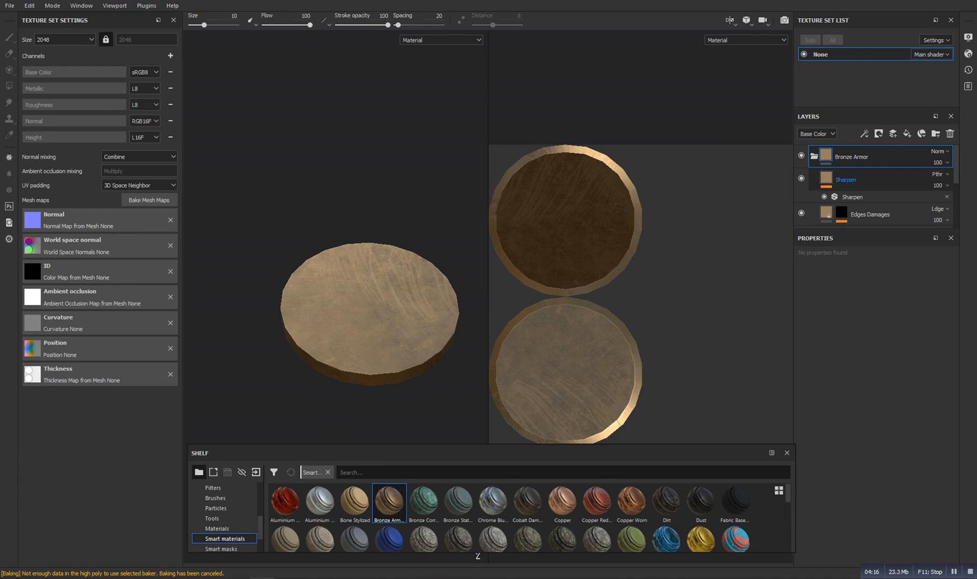
{"action": "left_click", "coordinate": [845, 179]}
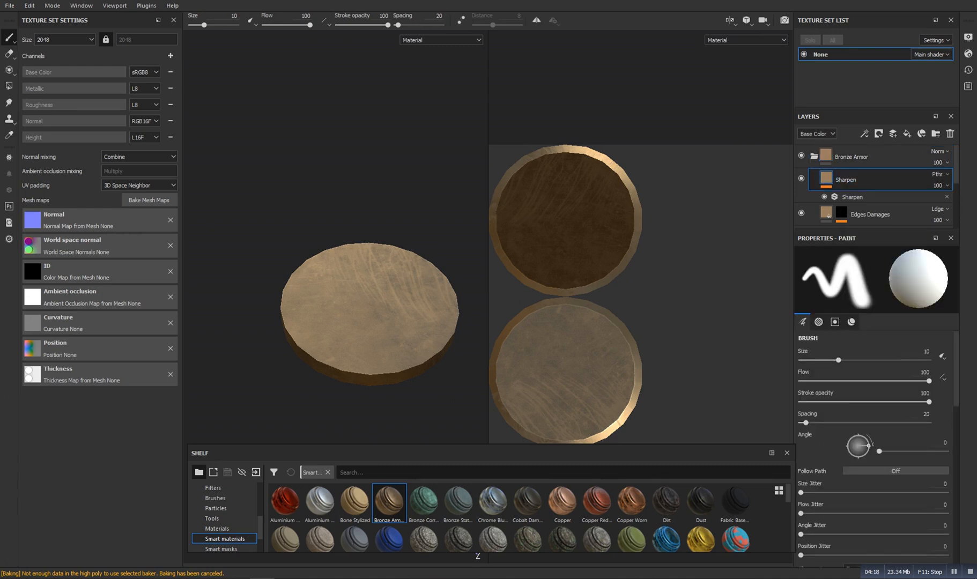
{"action": "mouse_move", "coordinate": [906, 134]}
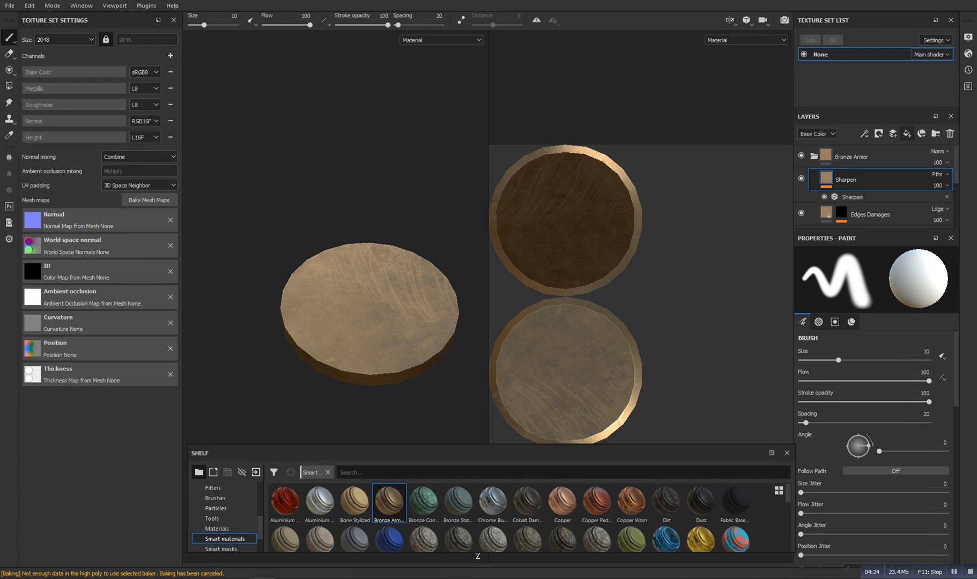
Add a fill layer named 'hight info' with only height enabled, then add a mask.
{"action": "left_click", "coordinate": [892, 133]}
{"action": "type", "text": "hight"}
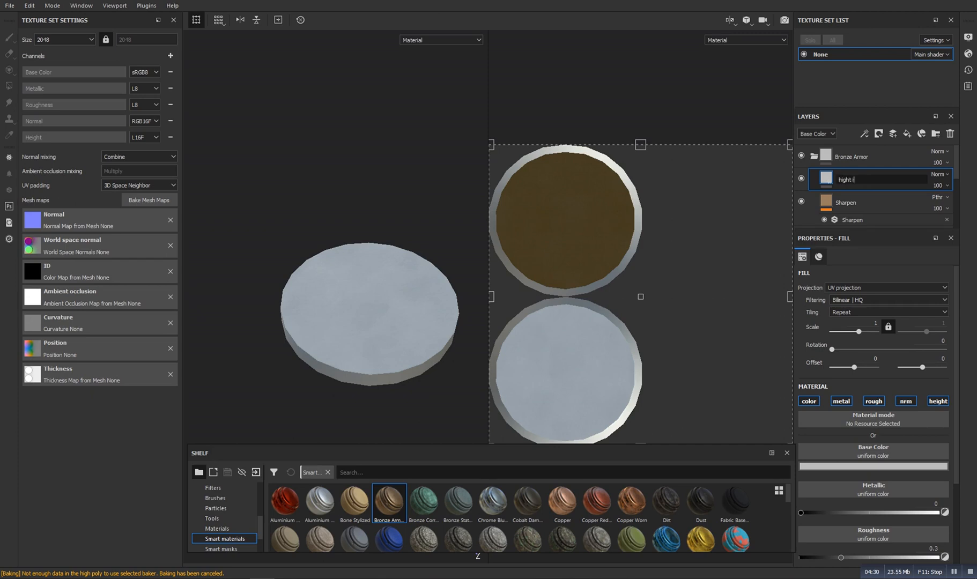
{"action": "type", "text": "info"}
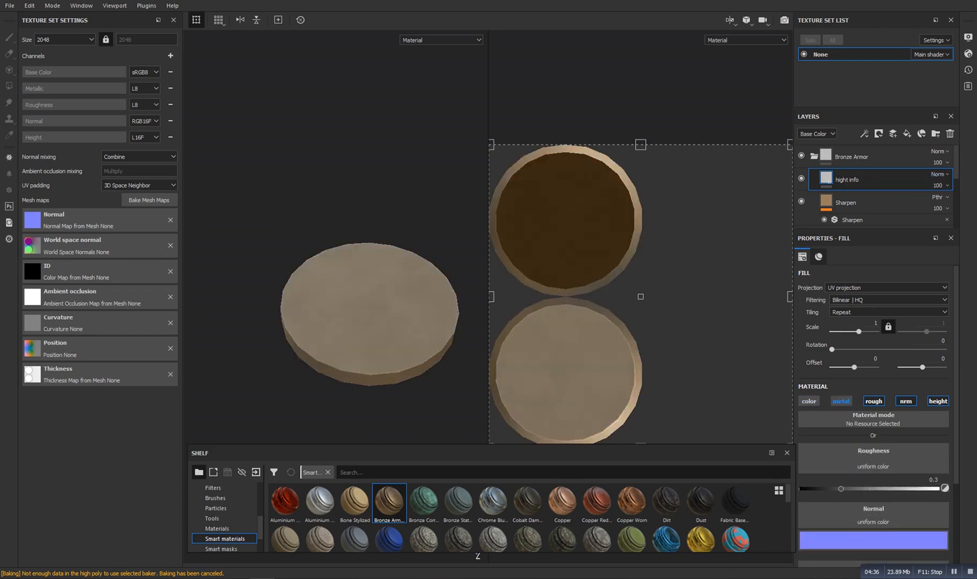
{"action": "left_click", "coordinate": [937, 401]}
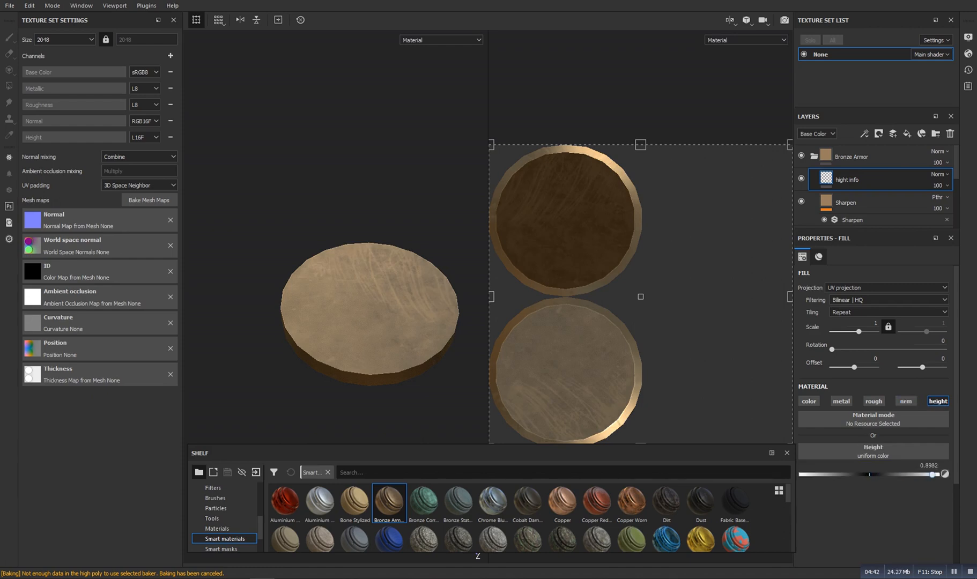
{"action": "right_click", "coordinate": [846, 179]}
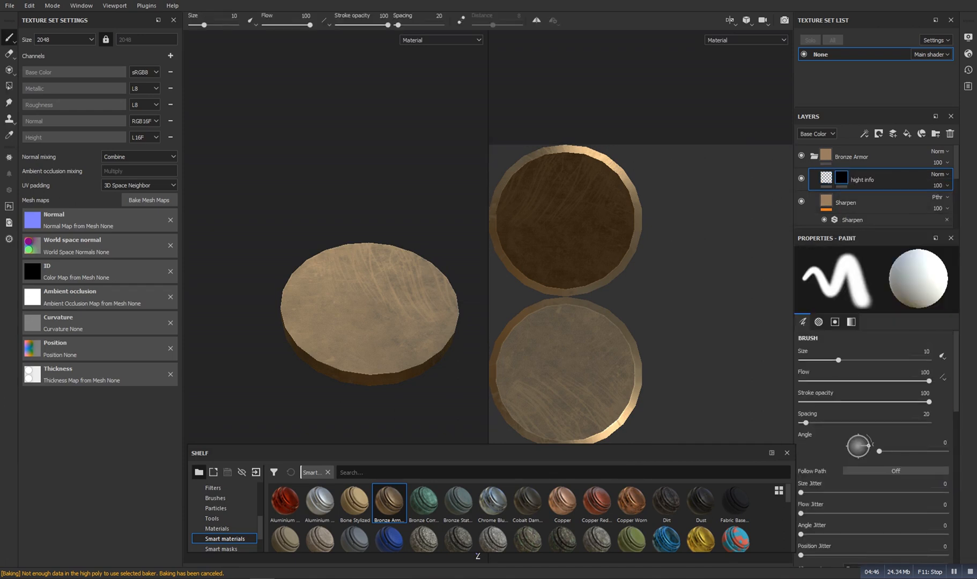
{"action": "mouse_move", "coordinate": [765, 233]}
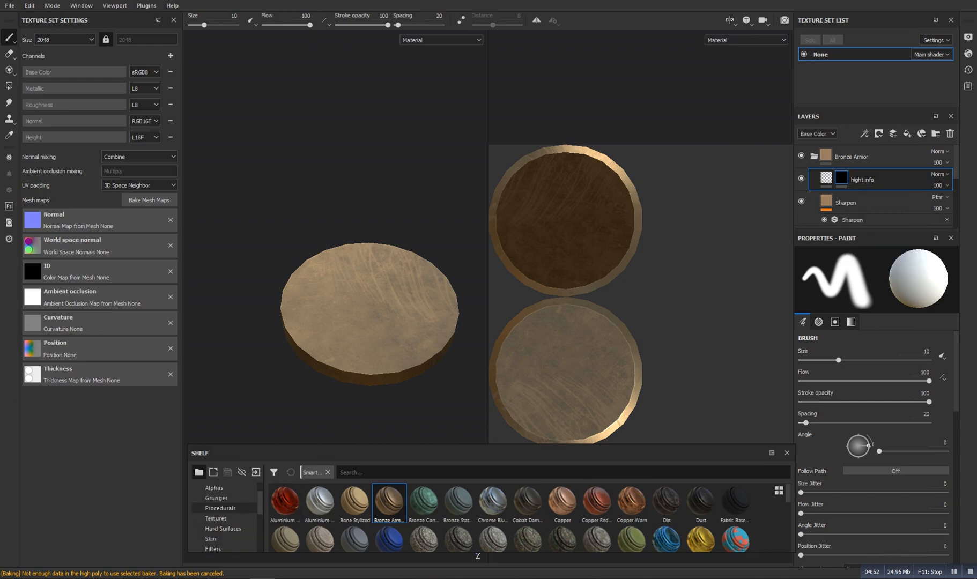
Show the Alphas category in the shelf and scroll its list.
{"action": "left_click", "coordinate": [213, 487]}
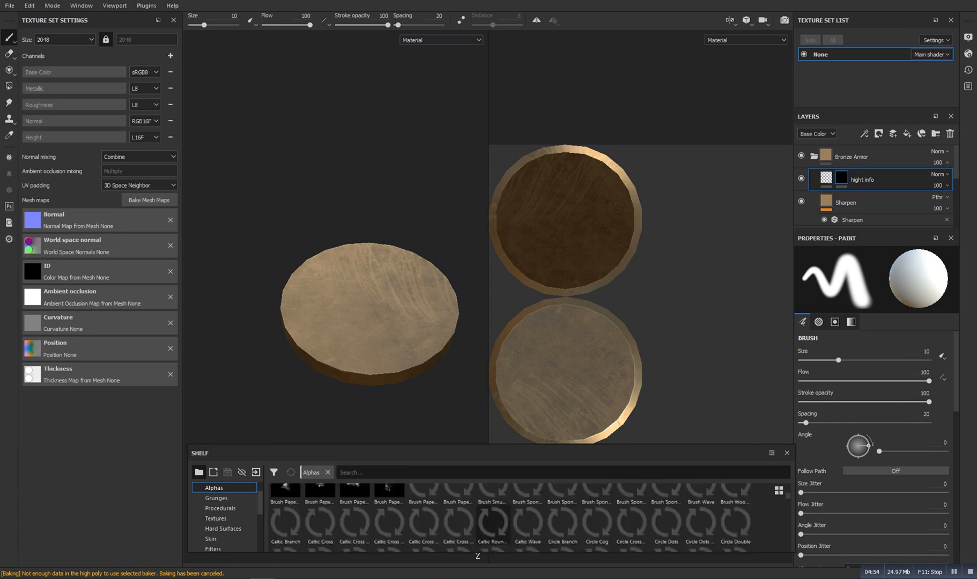
{"action": "scroll", "scroll_direction": "up", "scroll_amount": 3}
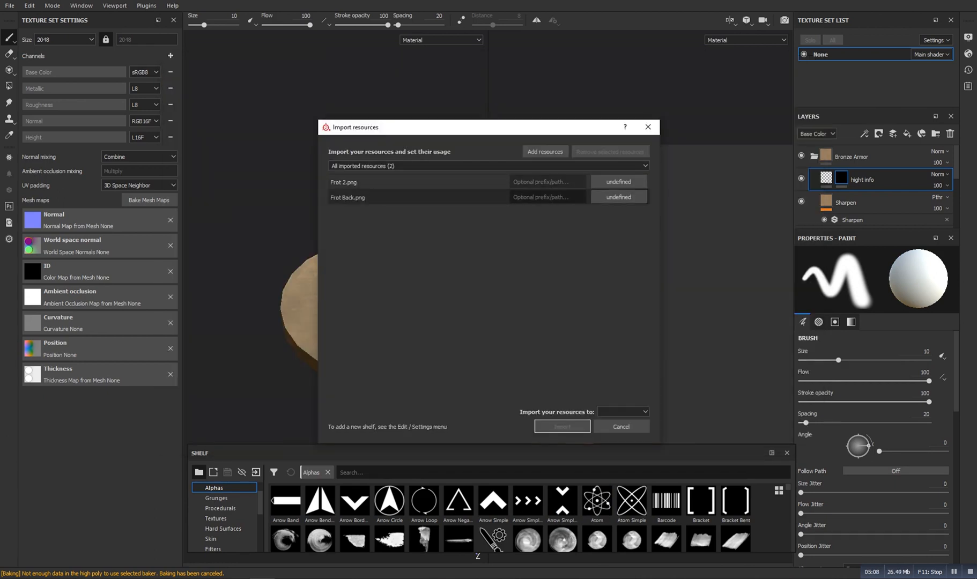
Import Frot 2 and Frot Back as alphas into project 'Untitled', then paint the height mask.
{"action": "left_click", "coordinate": [618, 182]}
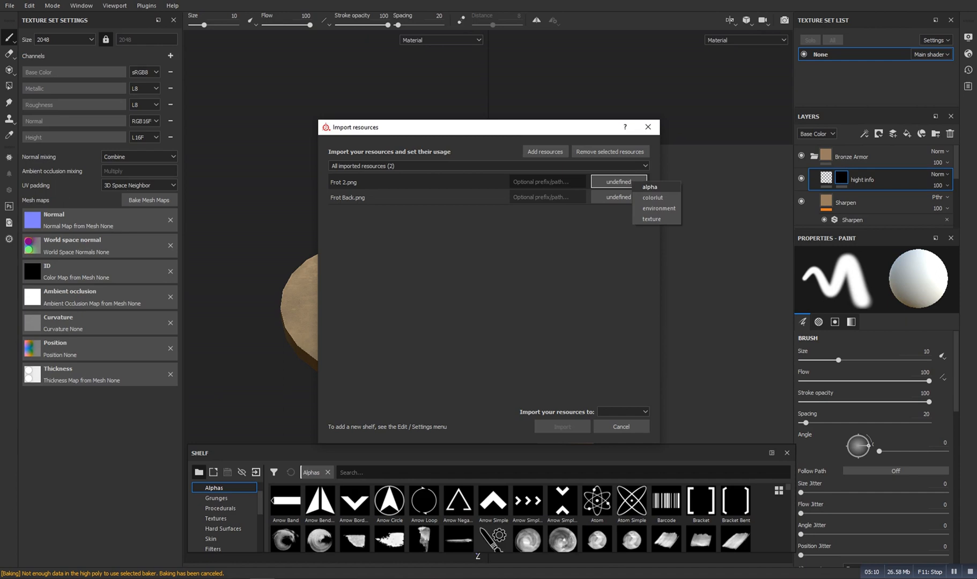
{"action": "left_click", "coordinate": [649, 188]}
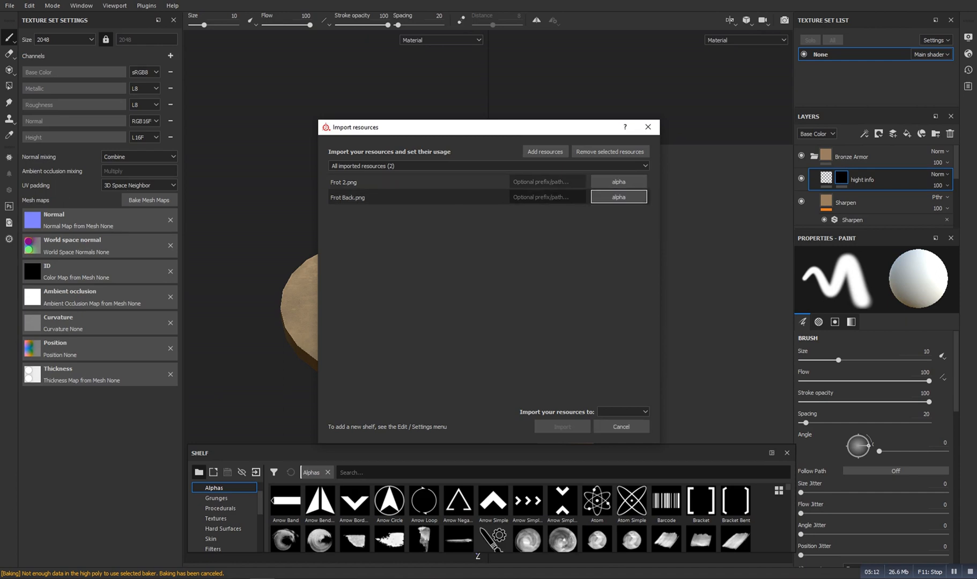
{"action": "left_click", "coordinate": [643, 411]}
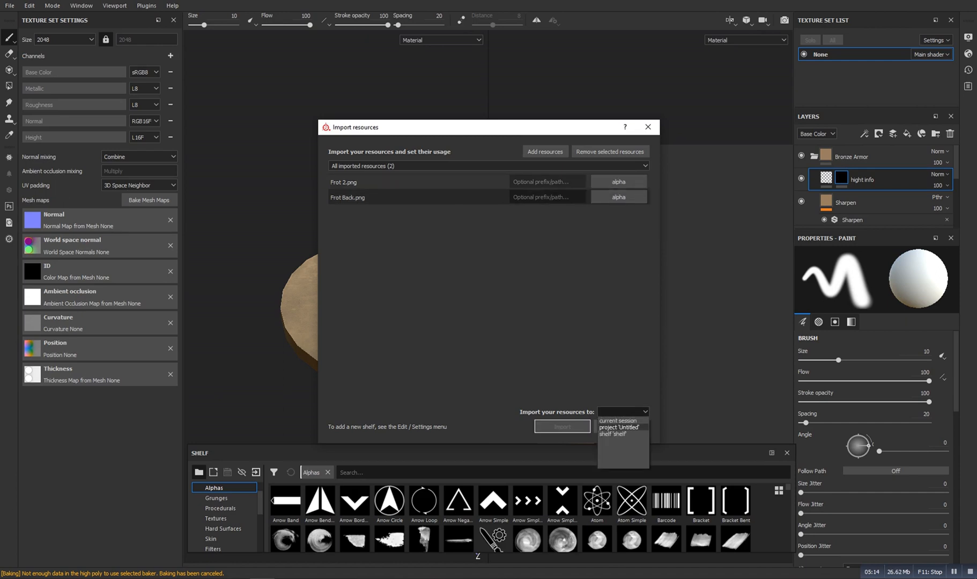
{"action": "left_click", "coordinate": [619, 430]}
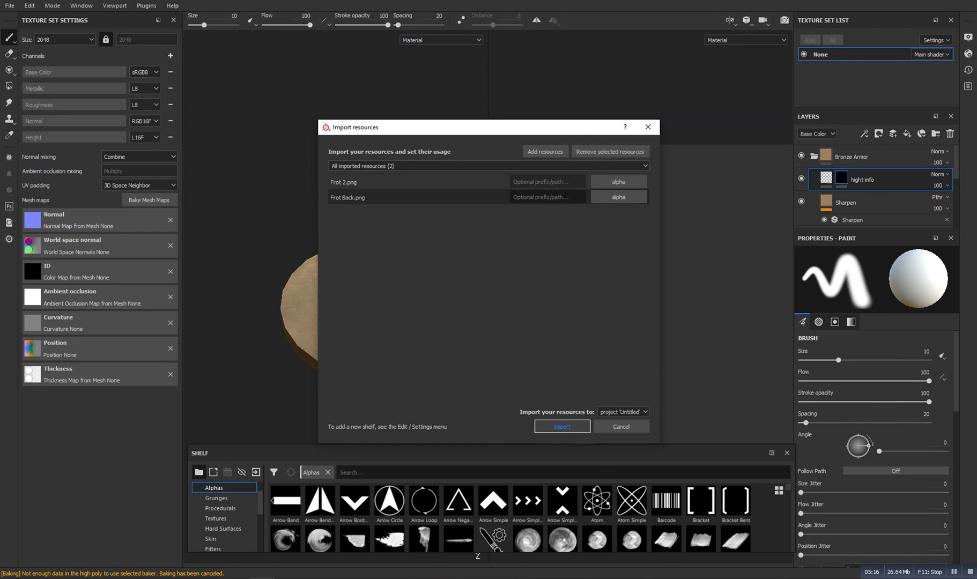
{"action": "left_click", "coordinate": [561, 434]}
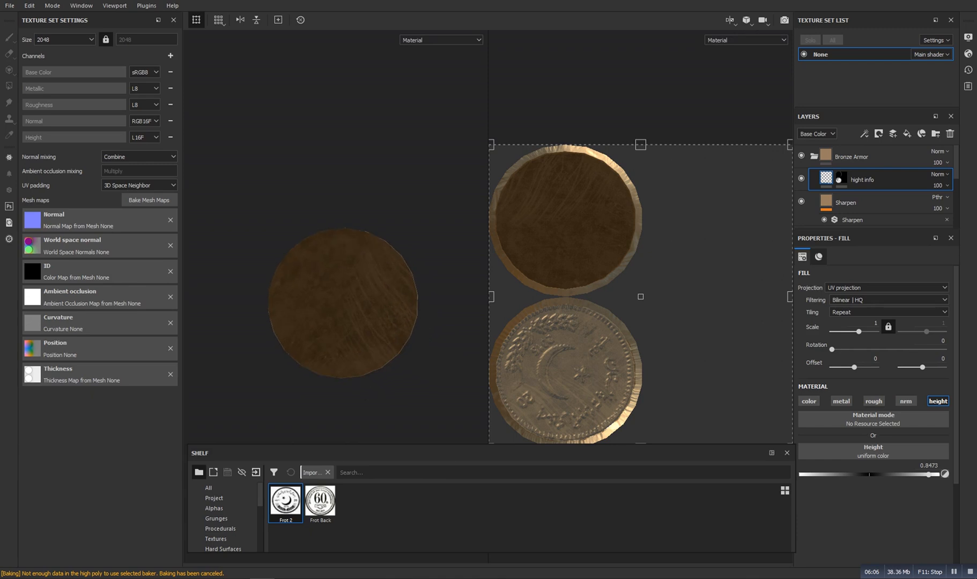
{"action": "left_click", "coordinate": [319, 502]}
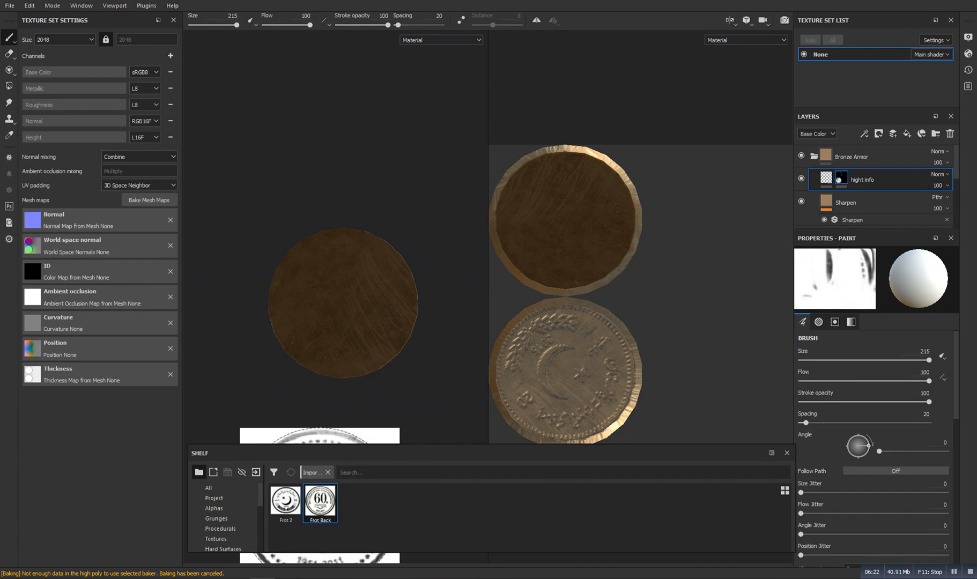
Stamp the Frot Back alpha onto the height mask to emboss the crescent face, then open File.
{"action": "double_click", "coordinate": [320, 501]}
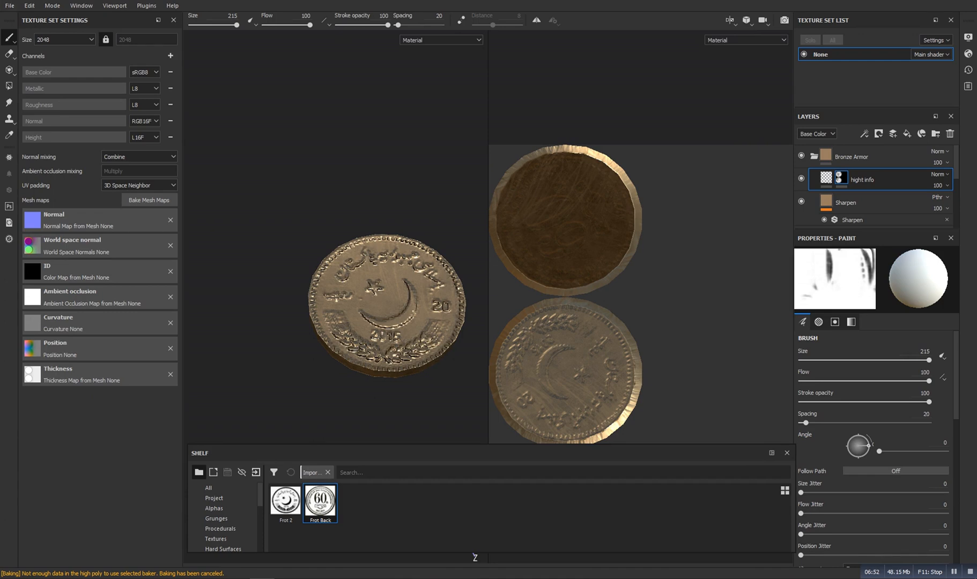
{"action": "left_click", "coordinate": [9, 5]}
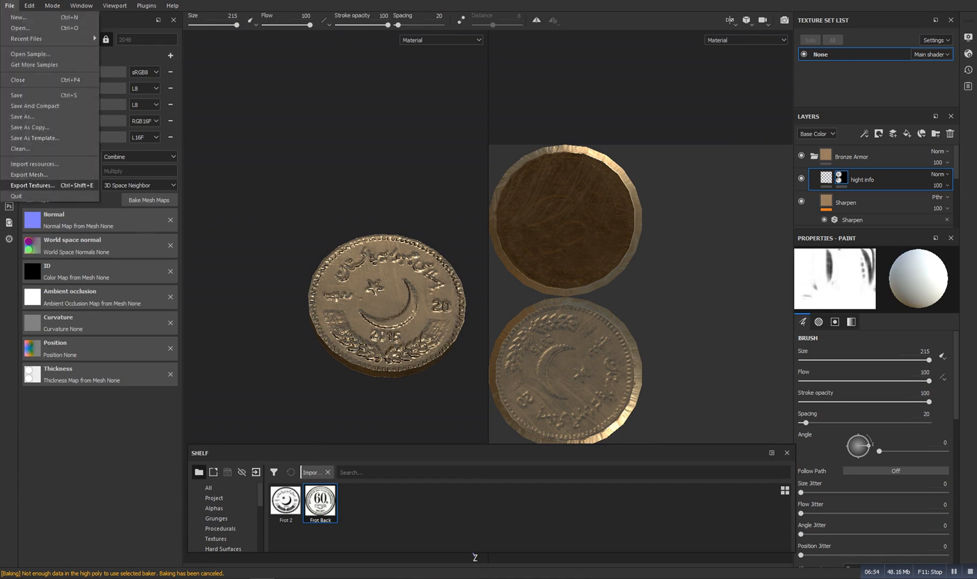
Export the coin's textures as 8-bit PNGs with the Normal + AO (With Alpha) preset.
{"action": "left_click", "coordinate": [32, 185]}
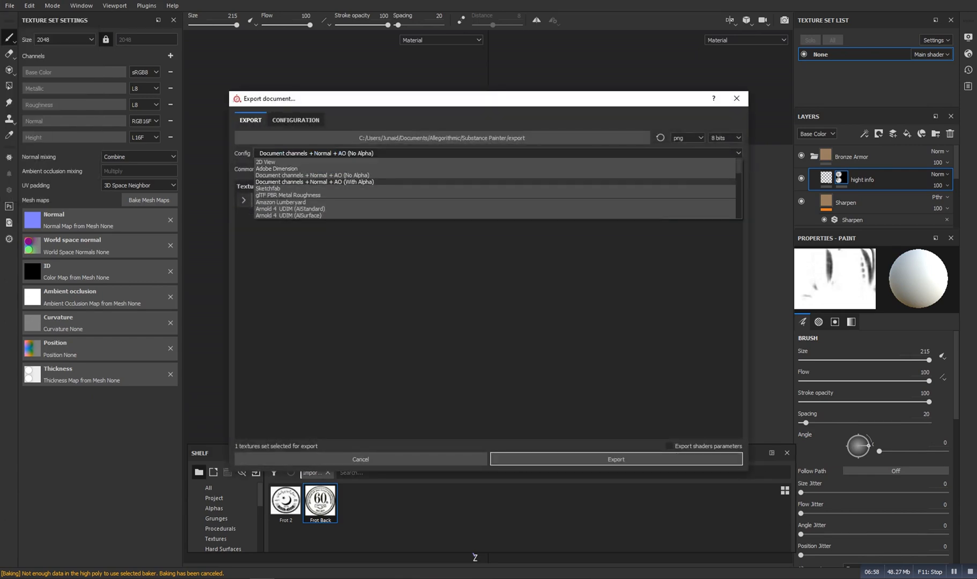
{"action": "left_click", "coordinate": [314, 181]}
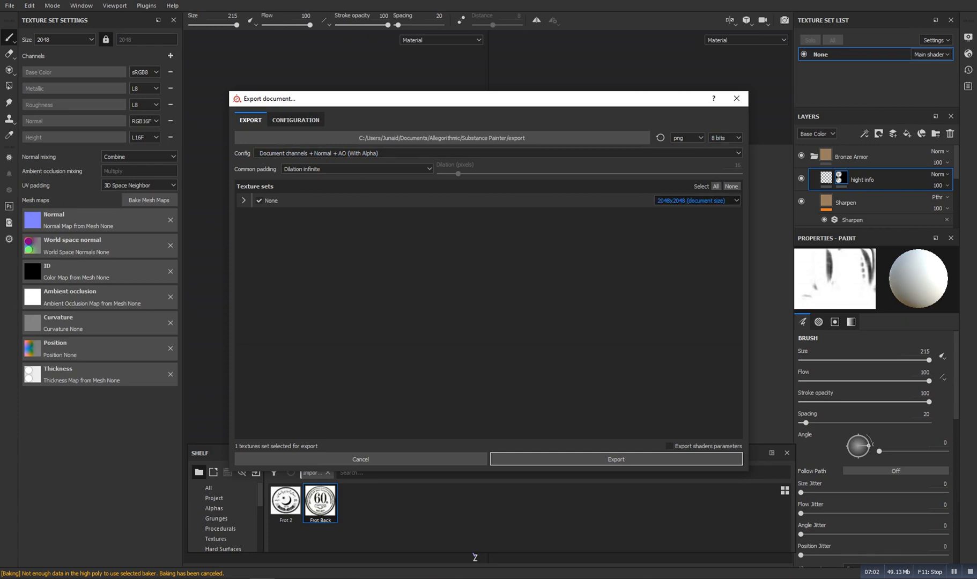
{"action": "left_click", "coordinate": [615, 459]}
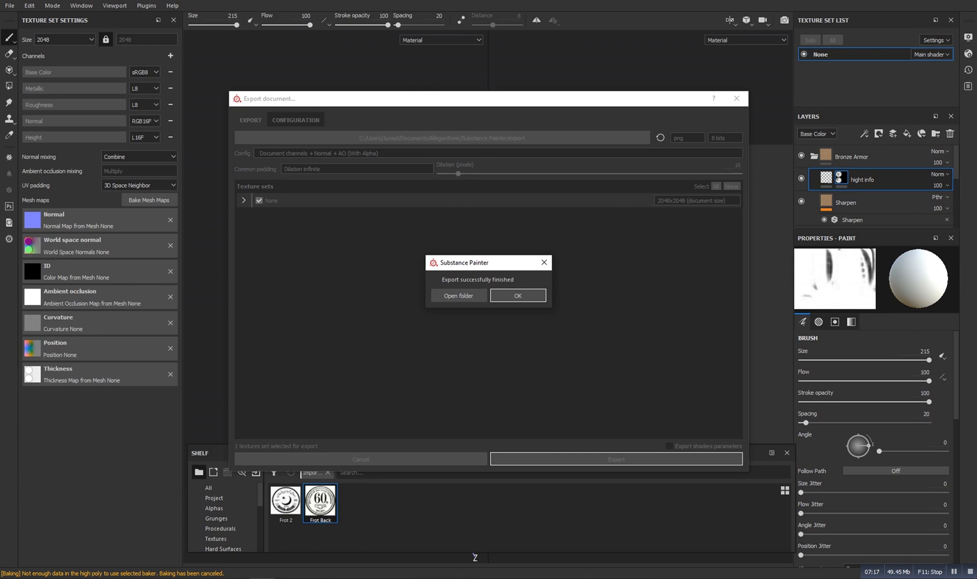
{"action": "mouse_move", "coordinate": [457, 295]}
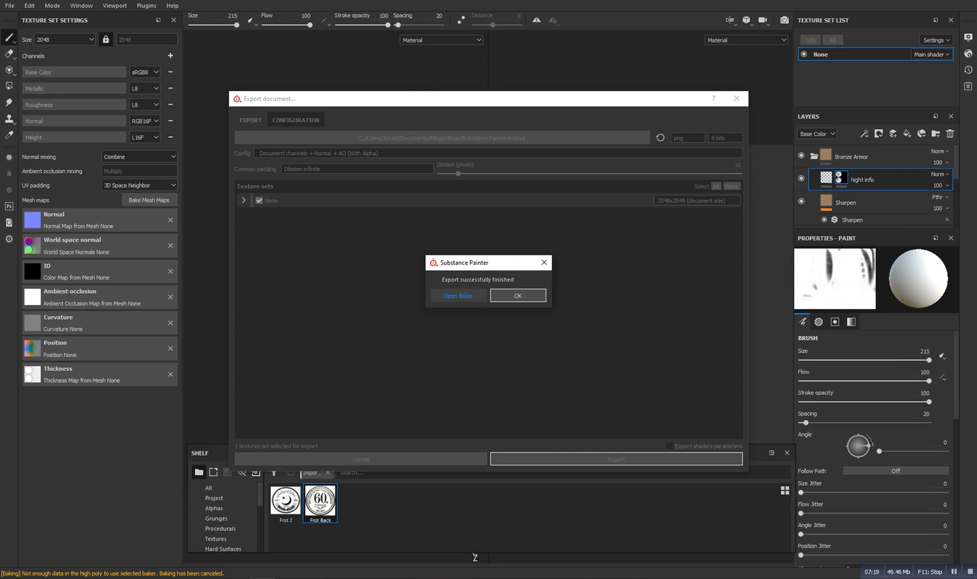
Open the exported textures folder, select all files, and create a Coin texture folder on drive D.
{"action": "left_click", "coordinate": [458, 296]}
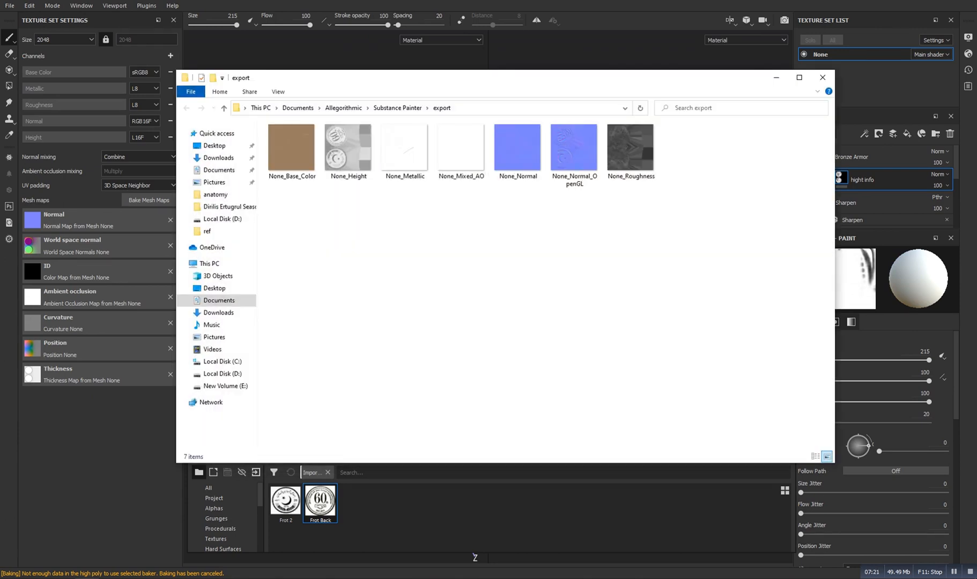
{"action": "key", "text": "ctrl+a"}
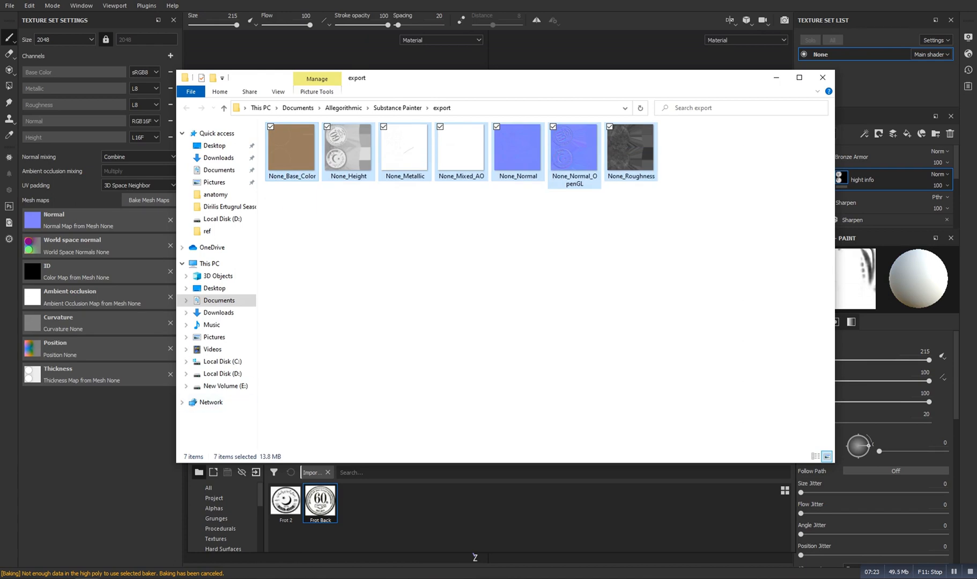
{"action": "left_click", "coordinate": [219, 373]}
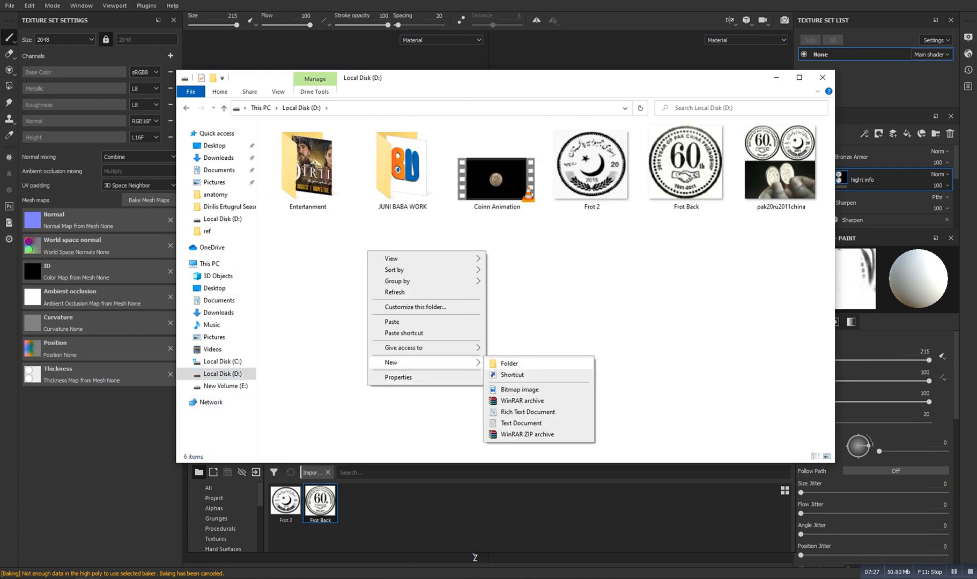
{"action": "left_click", "coordinate": [508, 363]}
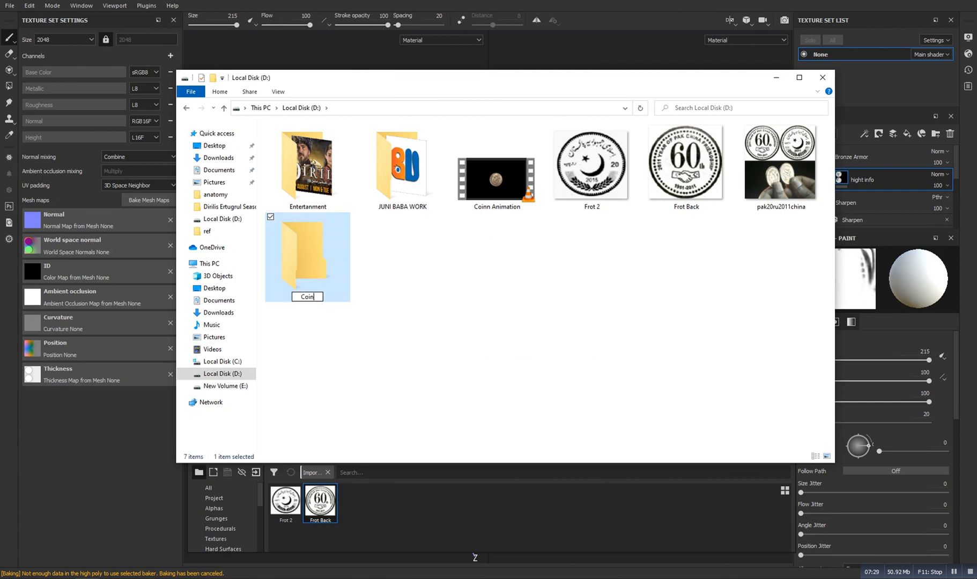
{"action": "type", "text": "texc"}
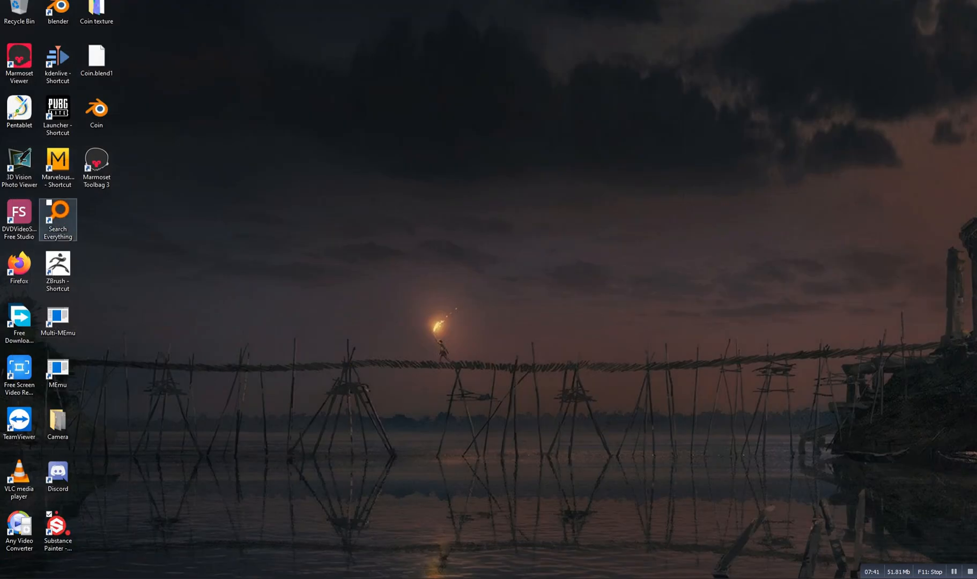
Launch Marmoset Toolbag, import the Coin w model, and clear the texture file selection.
{"action": "double_click", "coordinate": [96, 164]}
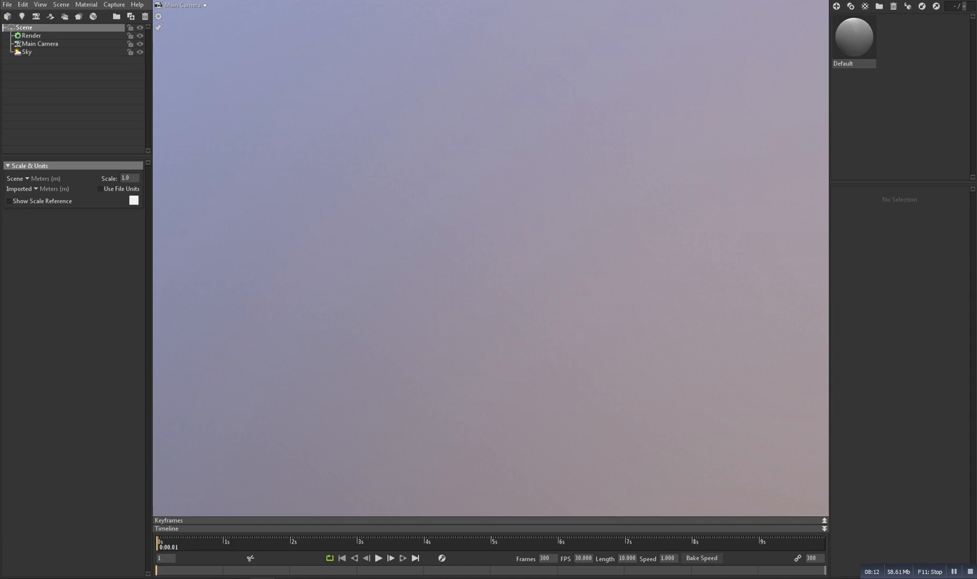
{"action": "left_click", "coordinate": [7, 4]}
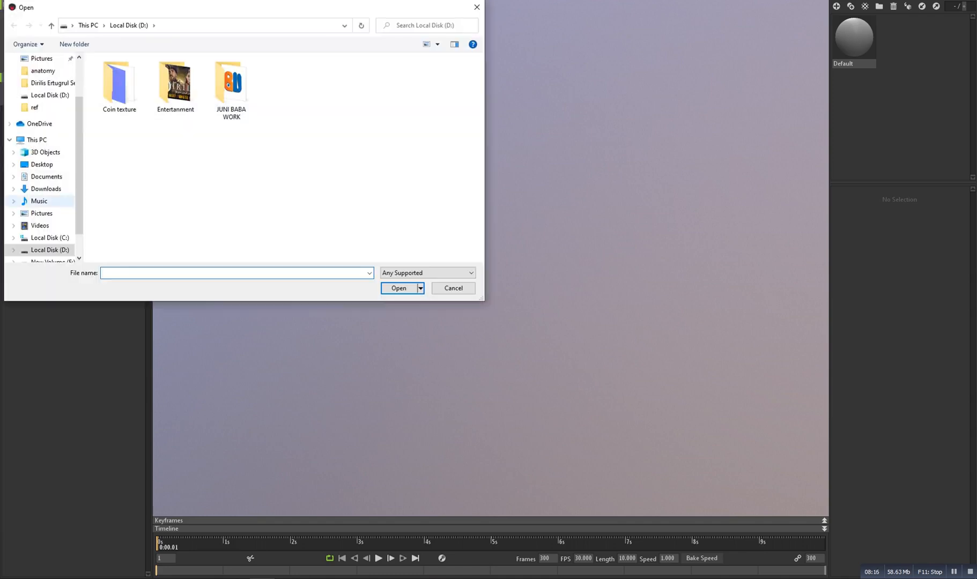
{"action": "left_click", "coordinate": [397, 288]}
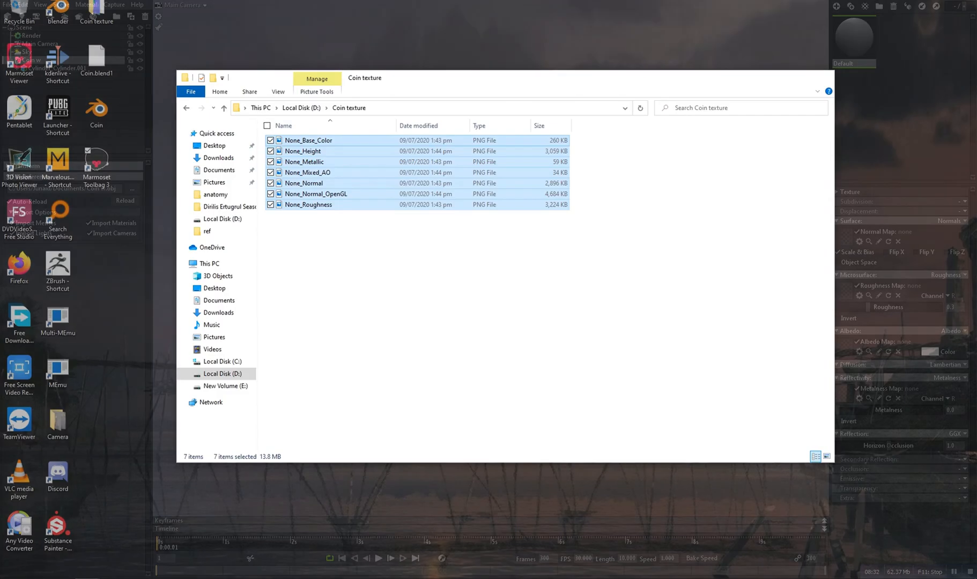
{"action": "left_click", "coordinate": [826, 456]}
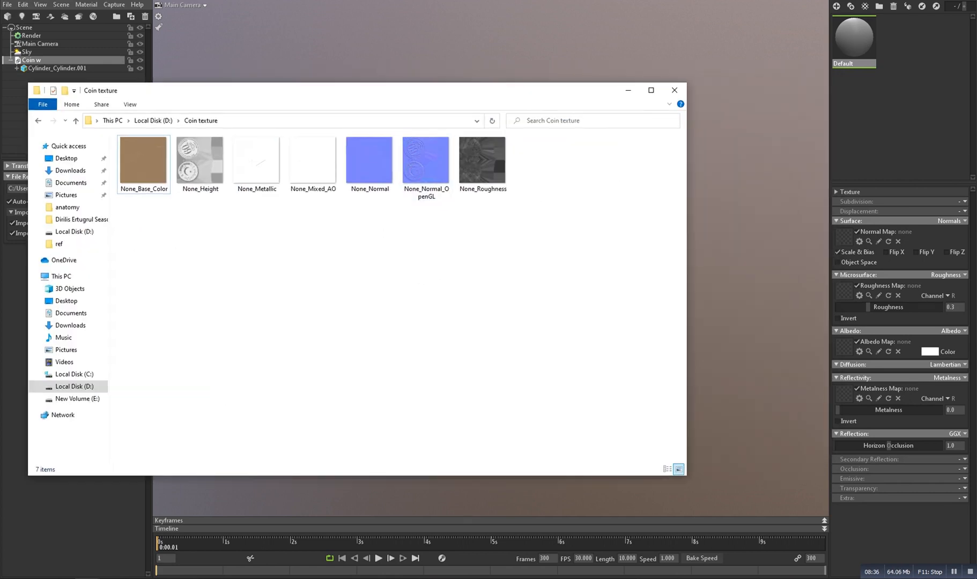
Assign the OpenGL normal, base colour, metallic and roughness textures to the matching material slots.
{"action": "left_click", "coordinate": [426, 158]}
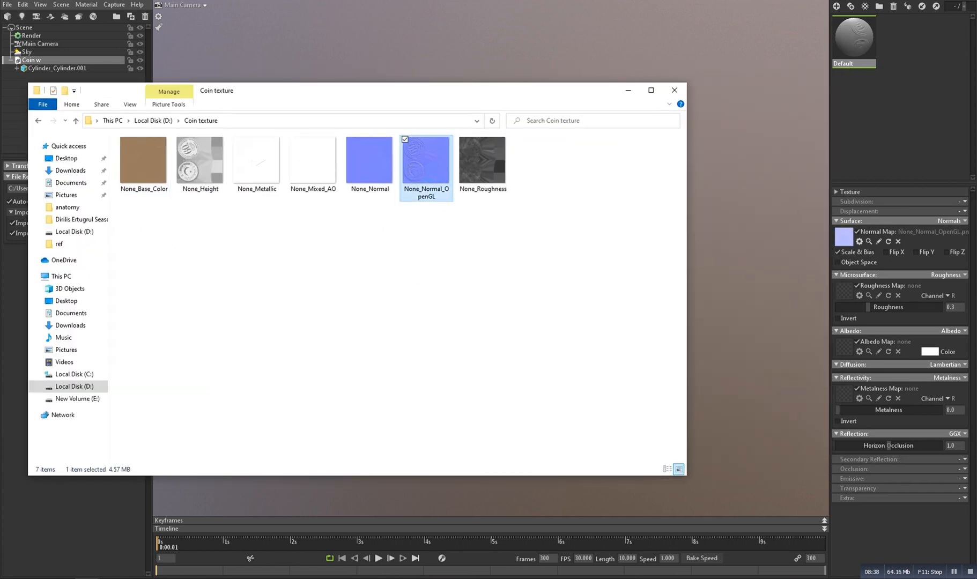
{"action": "left_click", "coordinate": [143, 160]}
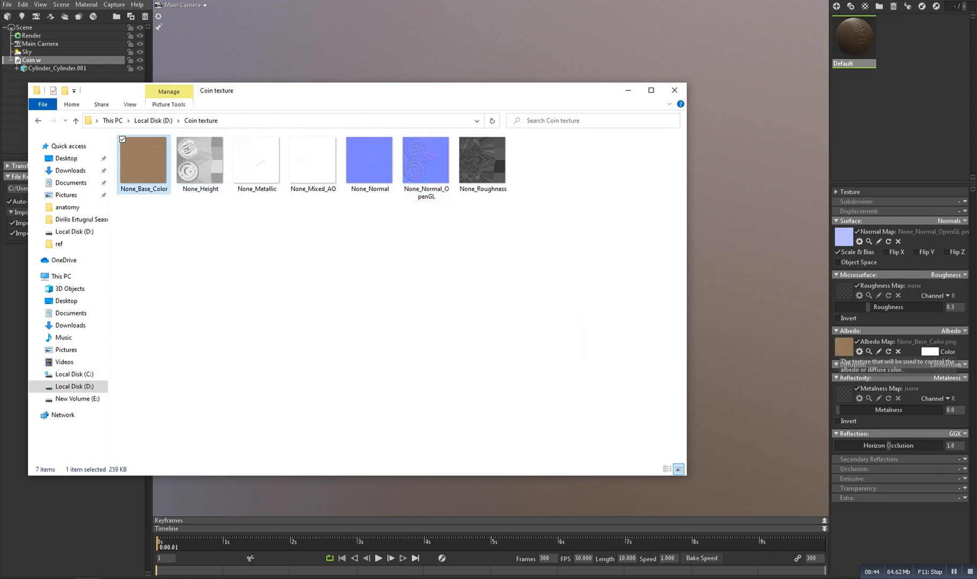
{"action": "left_click", "coordinate": [255, 161]}
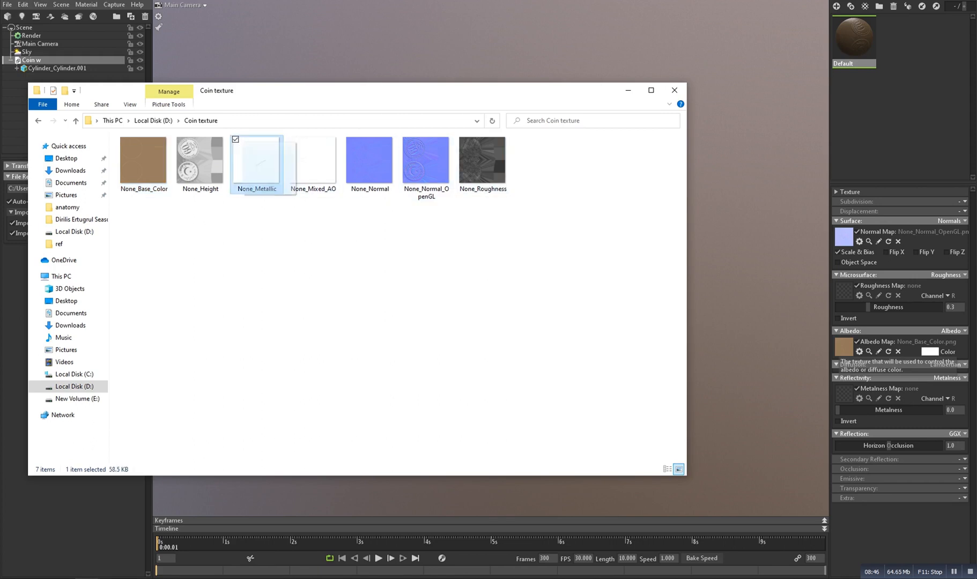
{"action": "double_click", "coordinate": [255, 159]}
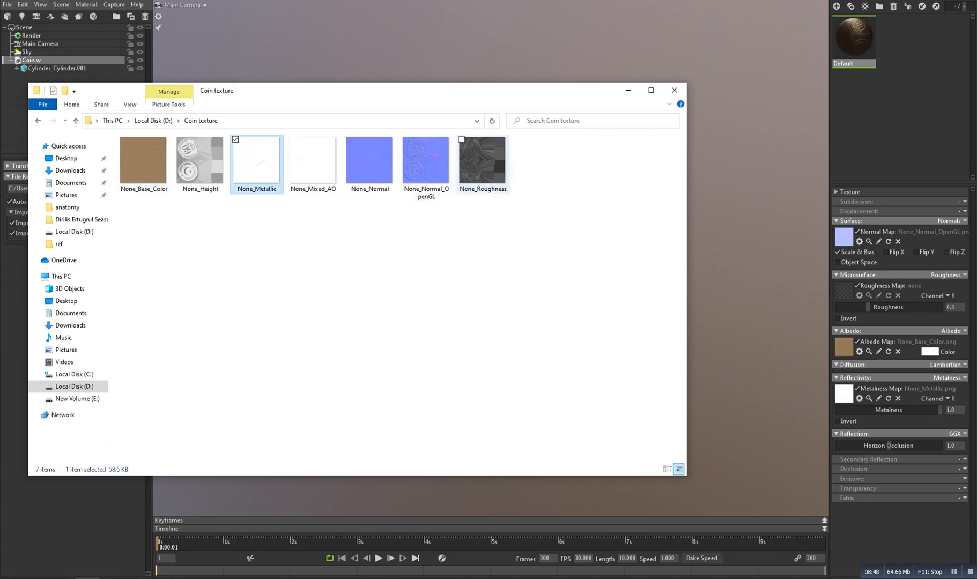
{"action": "left_click", "coordinate": [481, 161]}
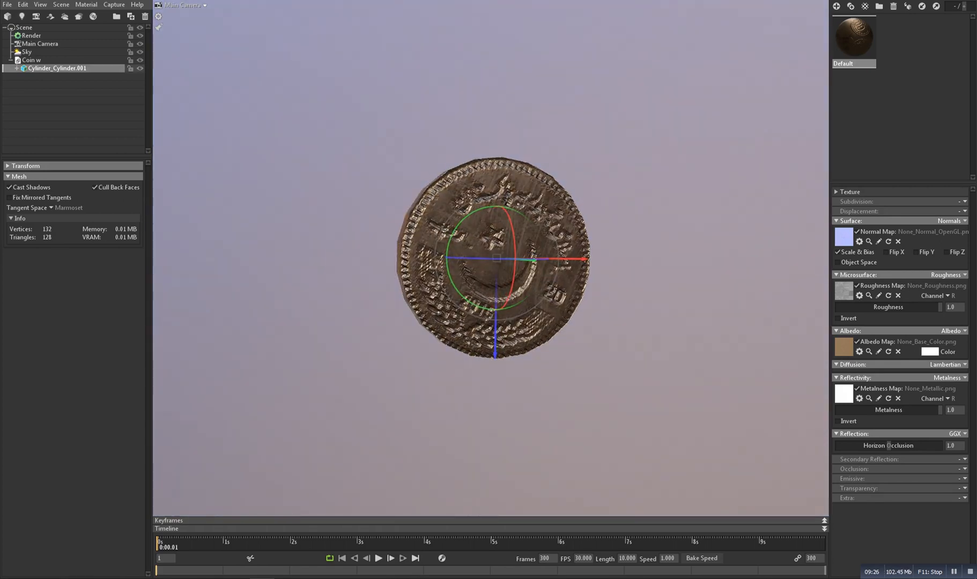
Set the Sky backdrop brightness to 0, raise sky brightness, and select the coin mesh.
{"action": "left_click", "coordinate": [27, 51]}
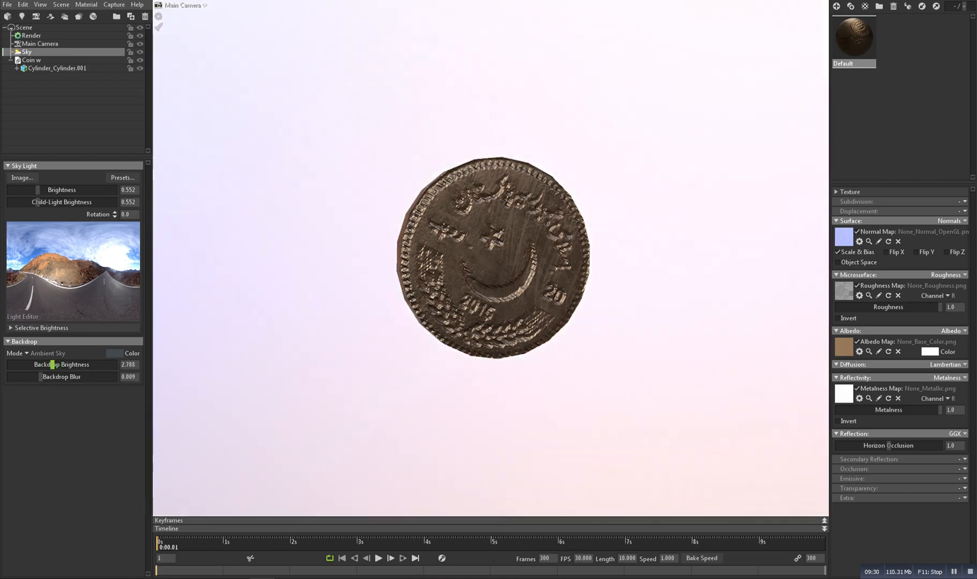
{"action": "triple_click", "coordinate": [128, 364]}
{"action": "type", "text": "0"}
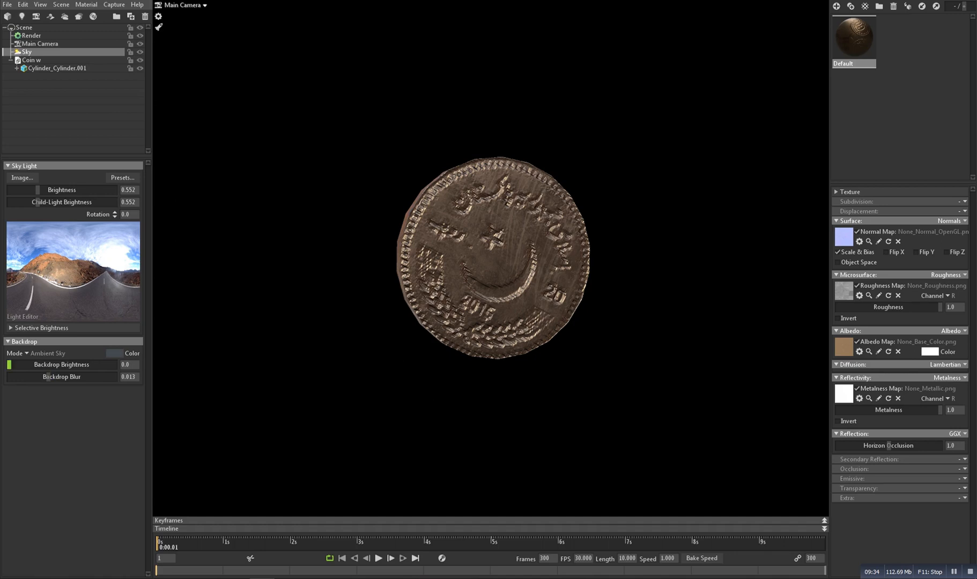
{"action": "left_click", "coordinate": [38, 190]}
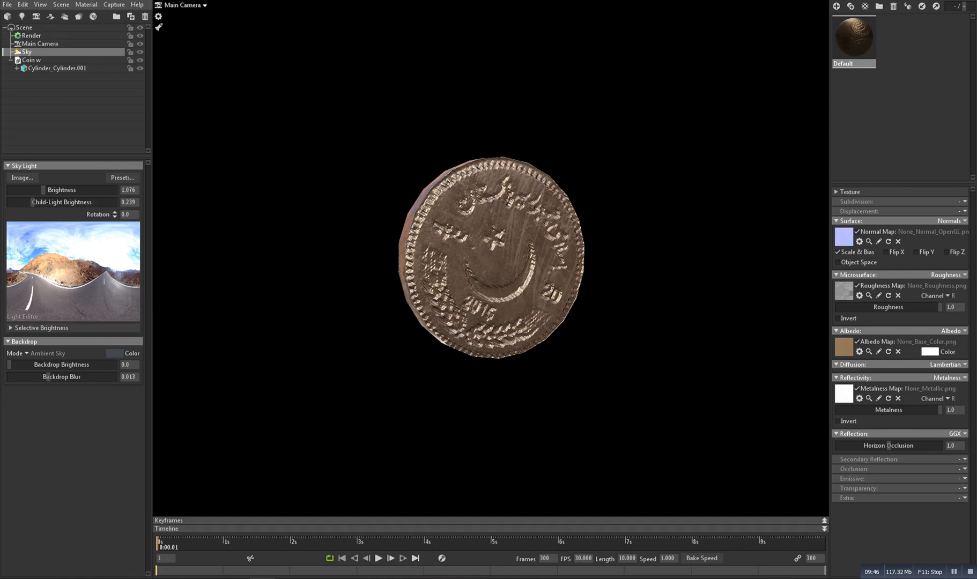
{"action": "left_click", "coordinate": [56, 68]}
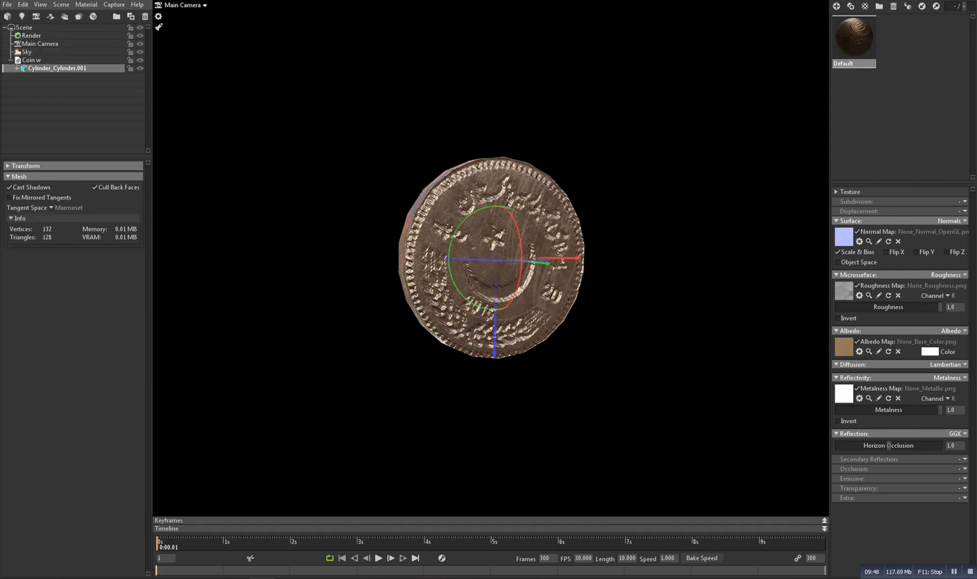
{"action": "left_click", "coordinate": [86, 4]}
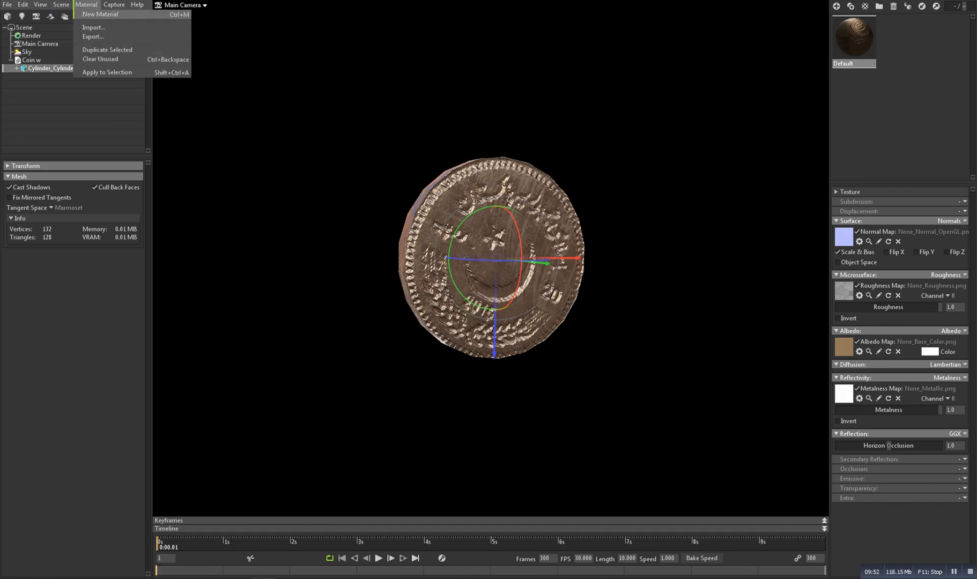
Add a turntable, preview the coin spinning, and open the Video Export settings.
{"action": "left_click", "coordinate": [61, 4]}
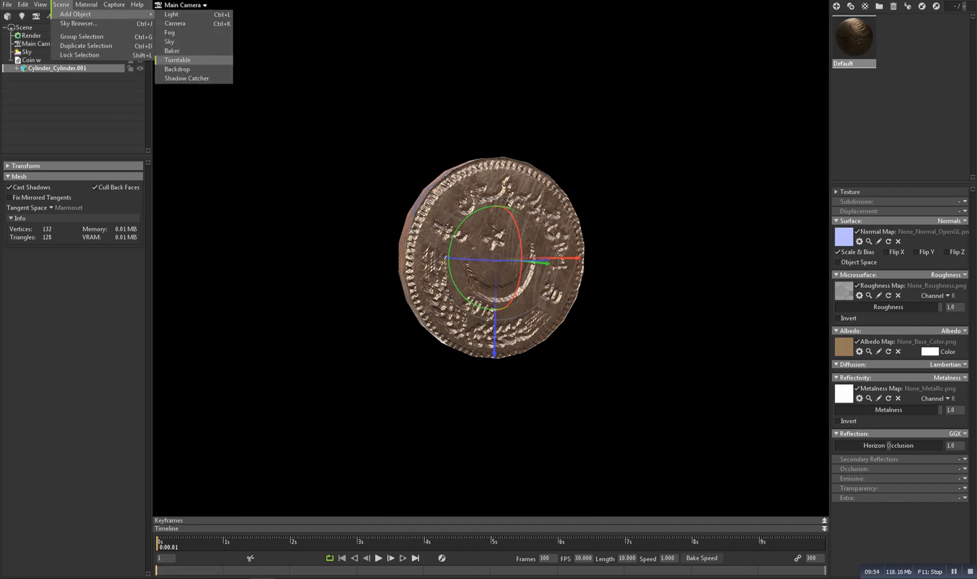
{"action": "left_click", "coordinate": [177, 60]}
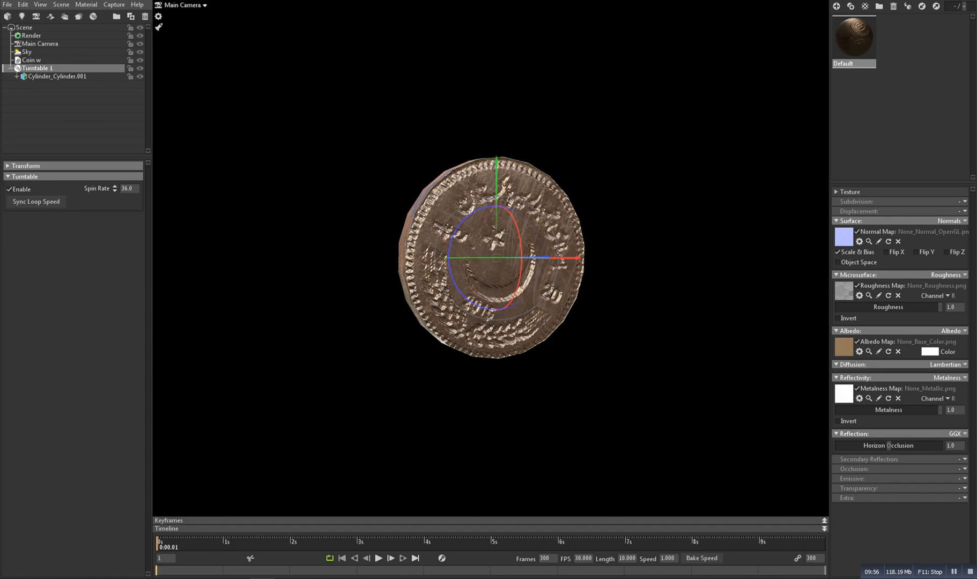
{"action": "left_click", "coordinate": [378, 558]}
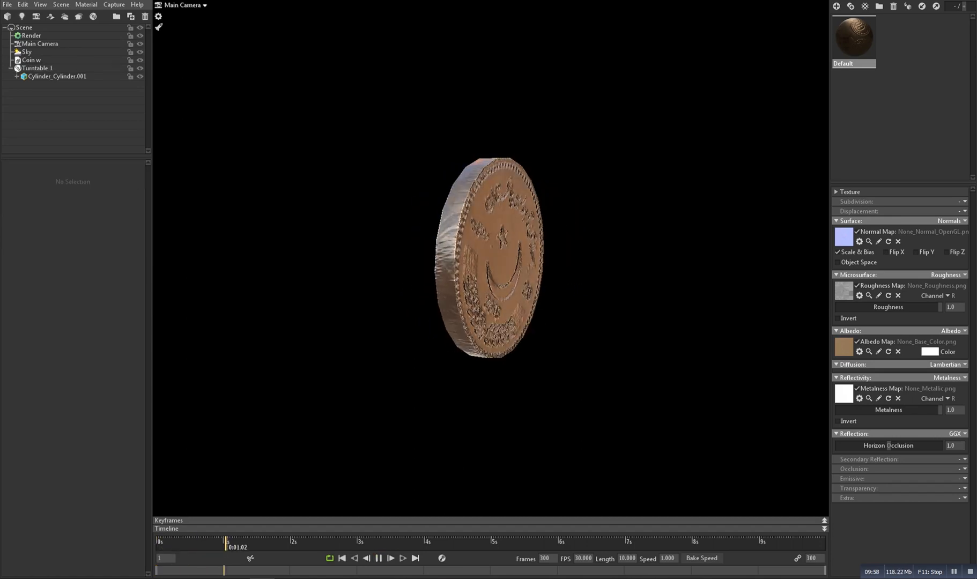
{"action": "left_click", "coordinate": [389, 558]}
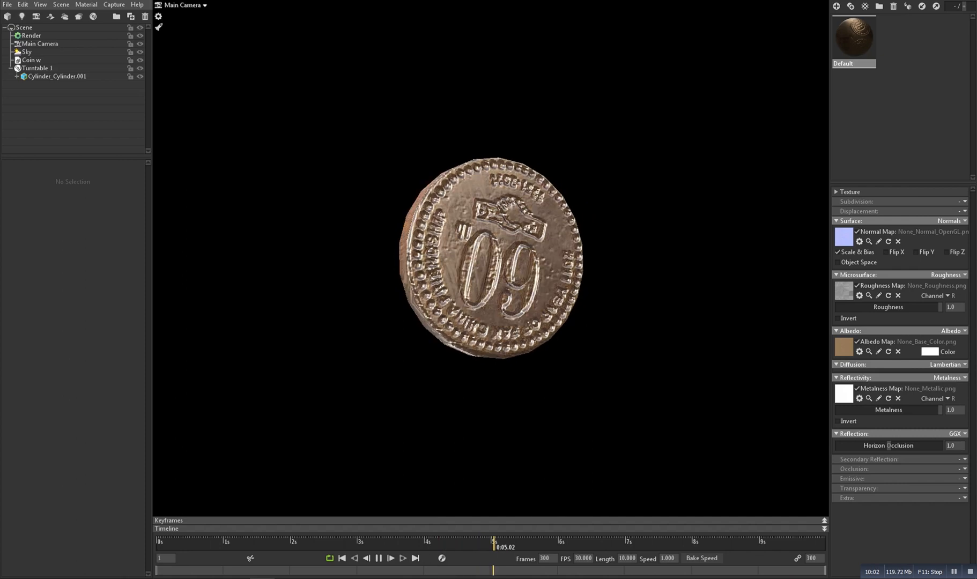
{"action": "left_click", "coordinate": [389, 558]}
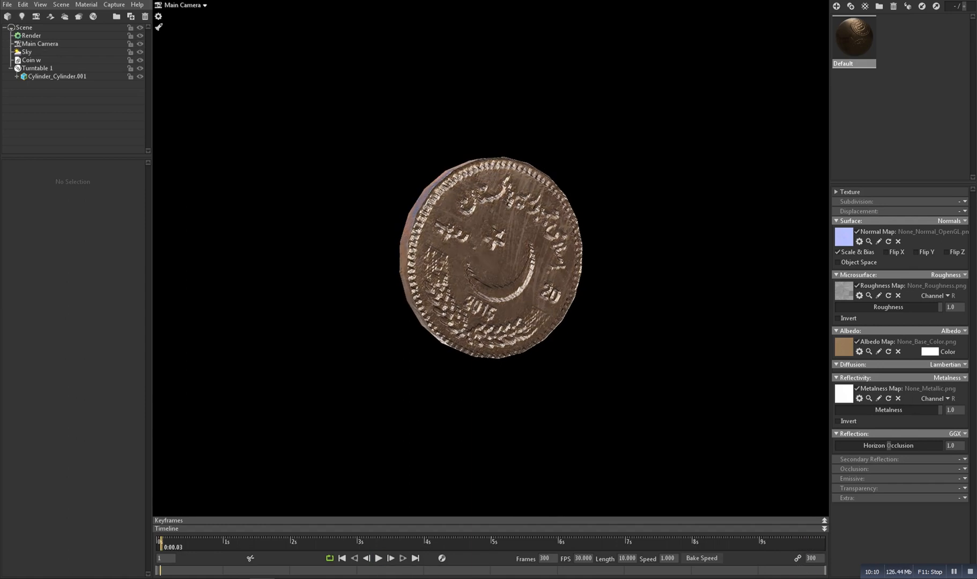
{"action": "left_click", "coordinate": [113, 5]}
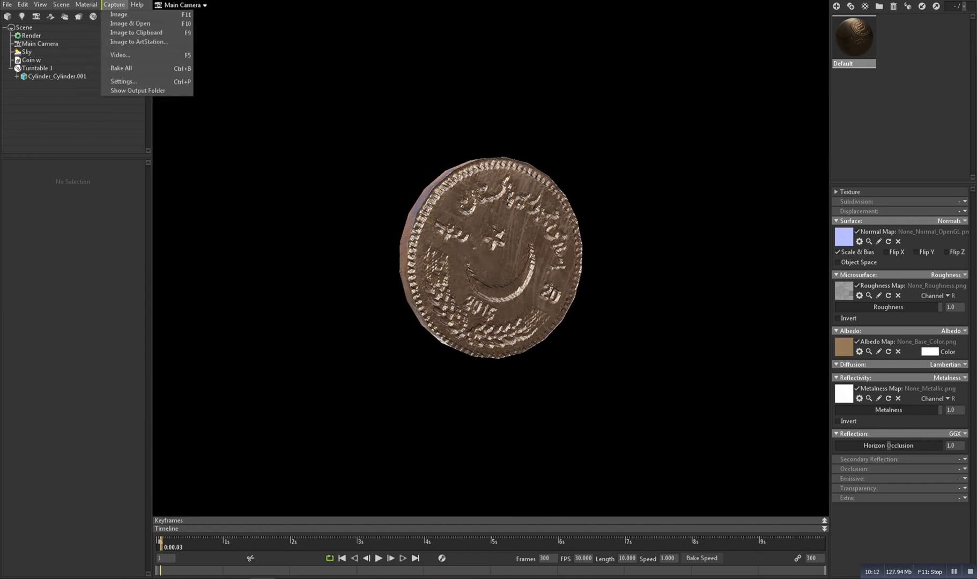
{"action": "mouse_move", "coordinate": [120, 54]}
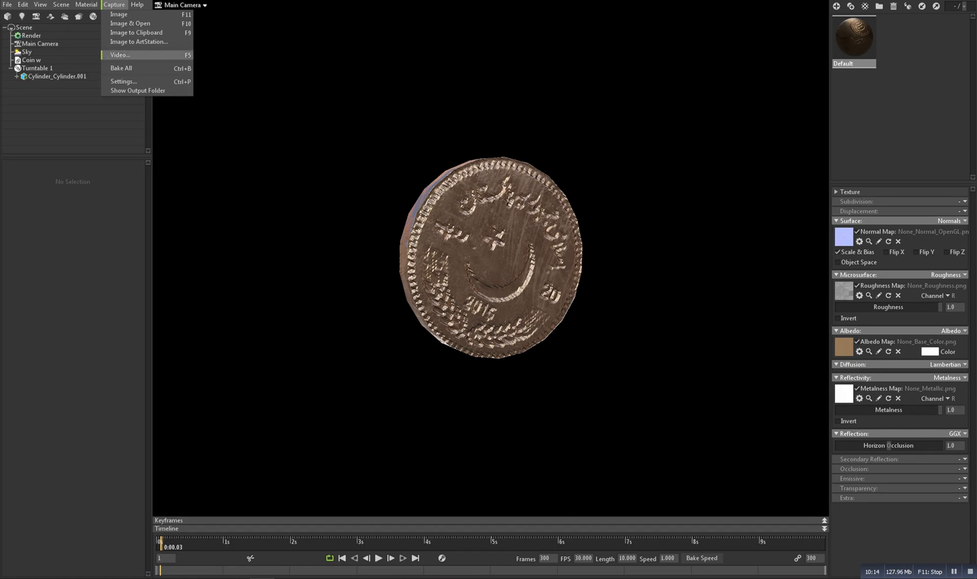
{"action": "left_click", "coordinate": [120, 54]}
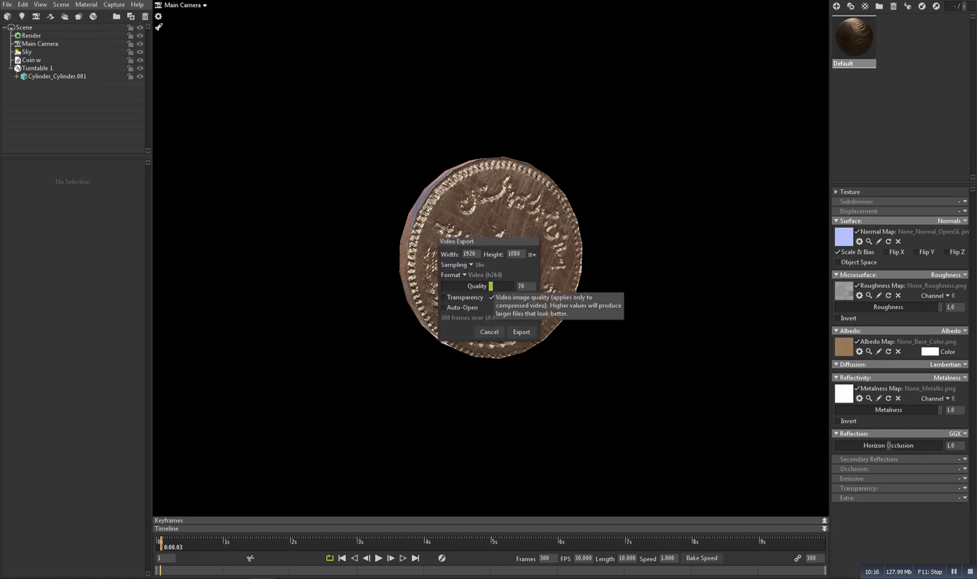